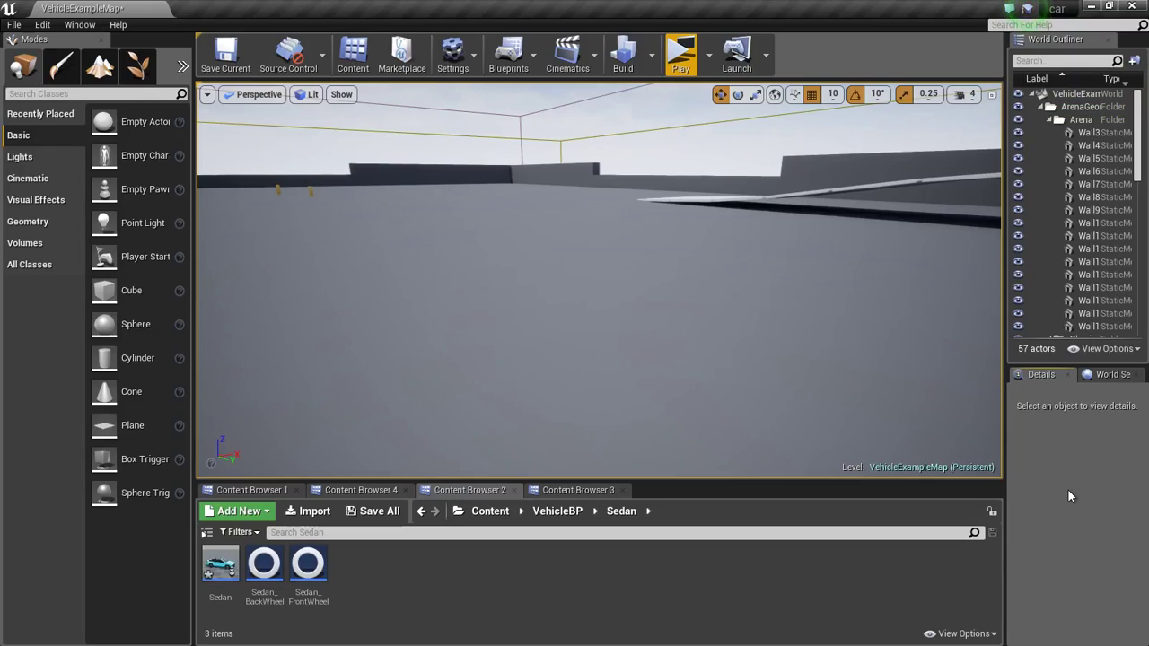
mouse_move(219, 566)
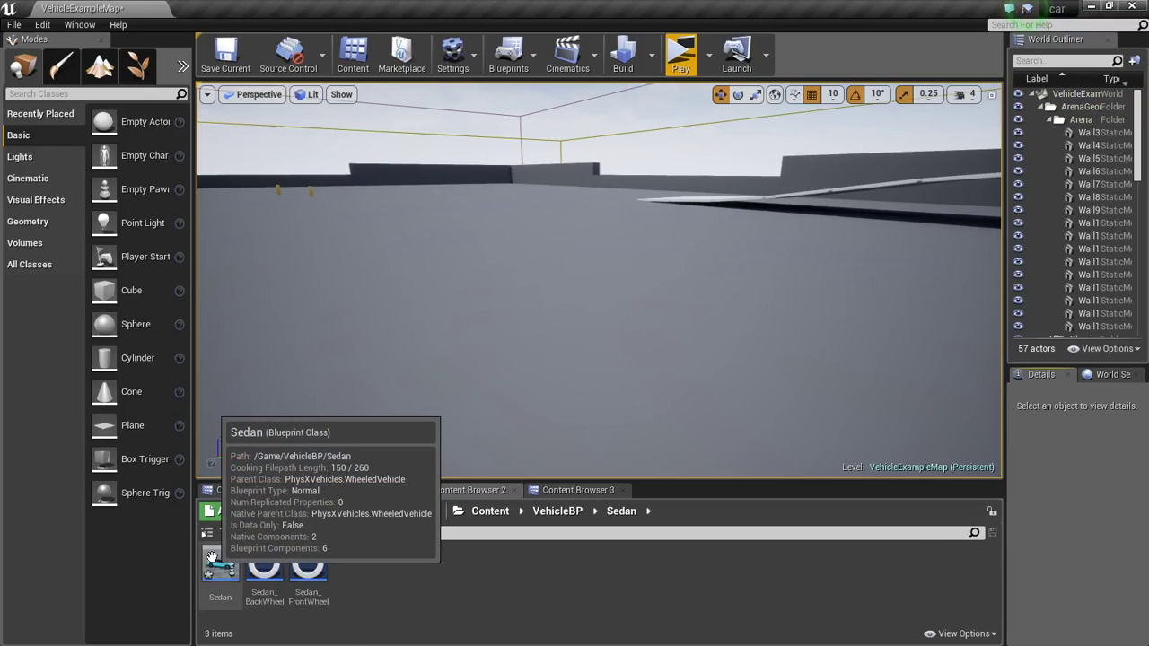
- Add a Scene Capture Component 2D under the Sedan's Camera and save the blueprint
double_click(220, 565)
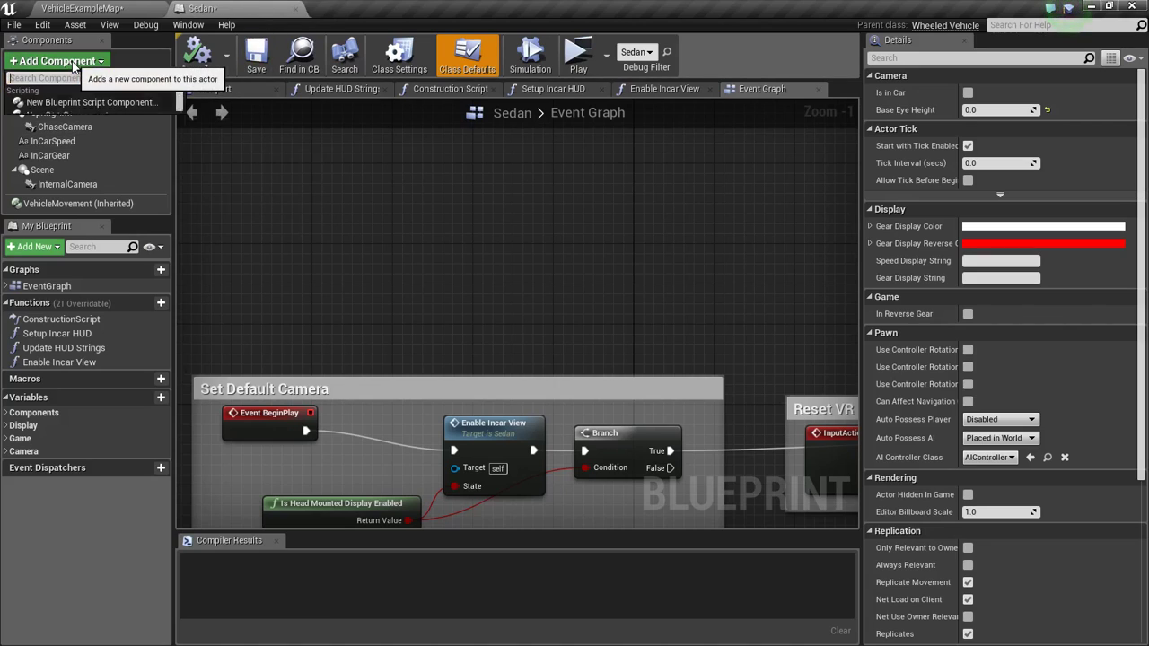
text(ca)
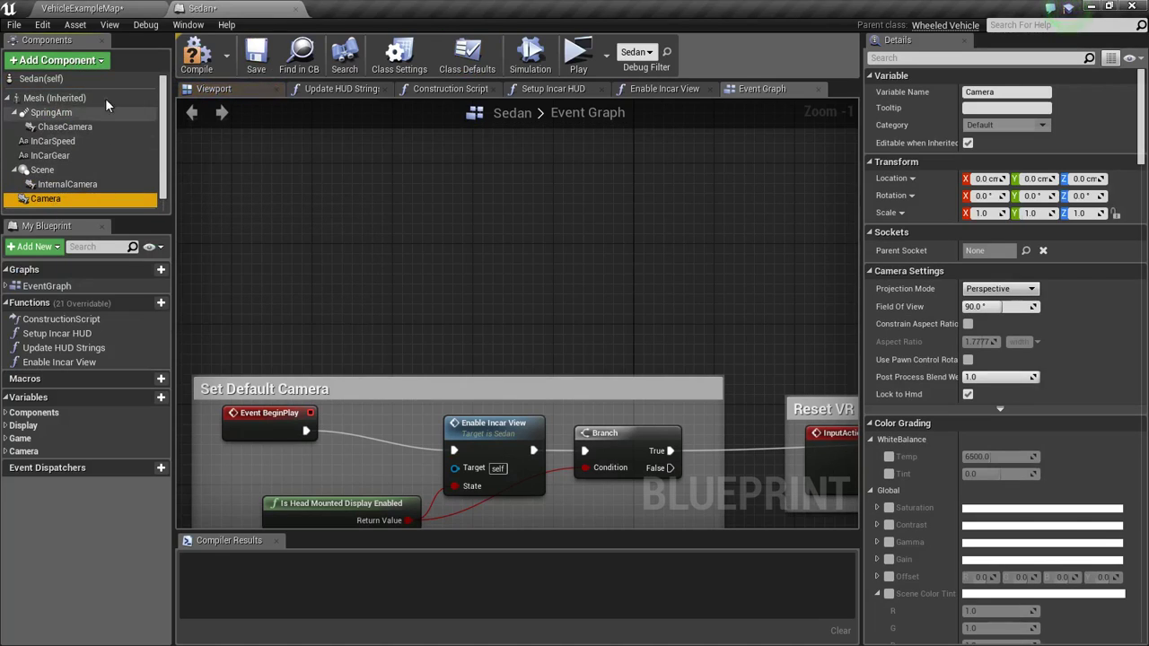
click(57, 61)
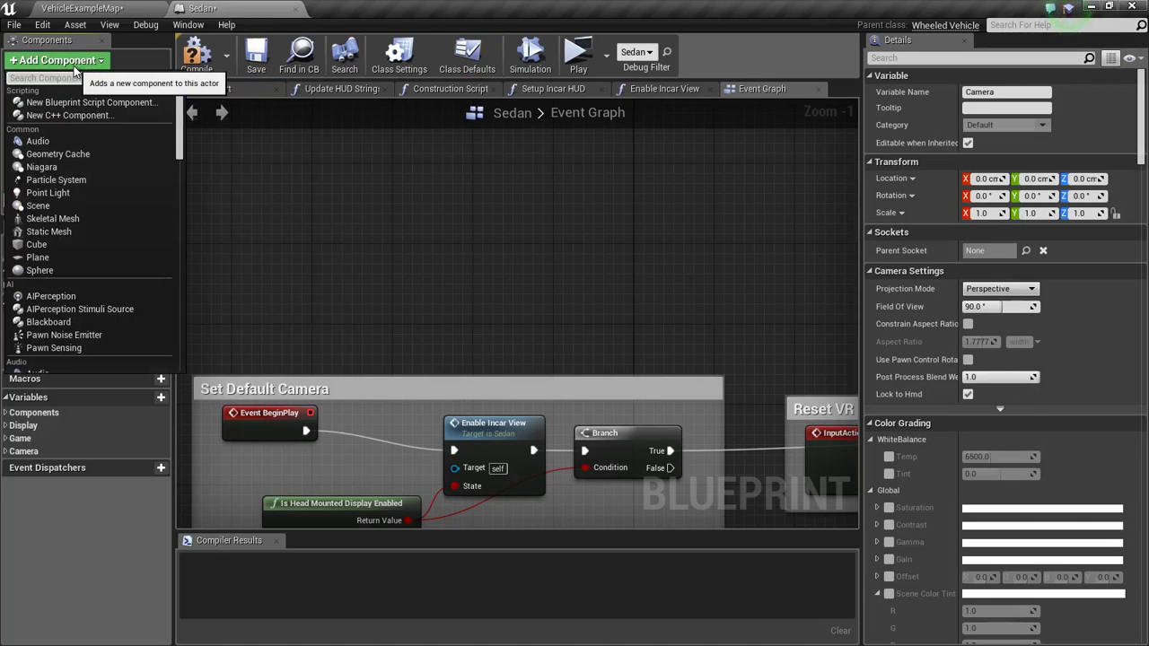
text(sce)
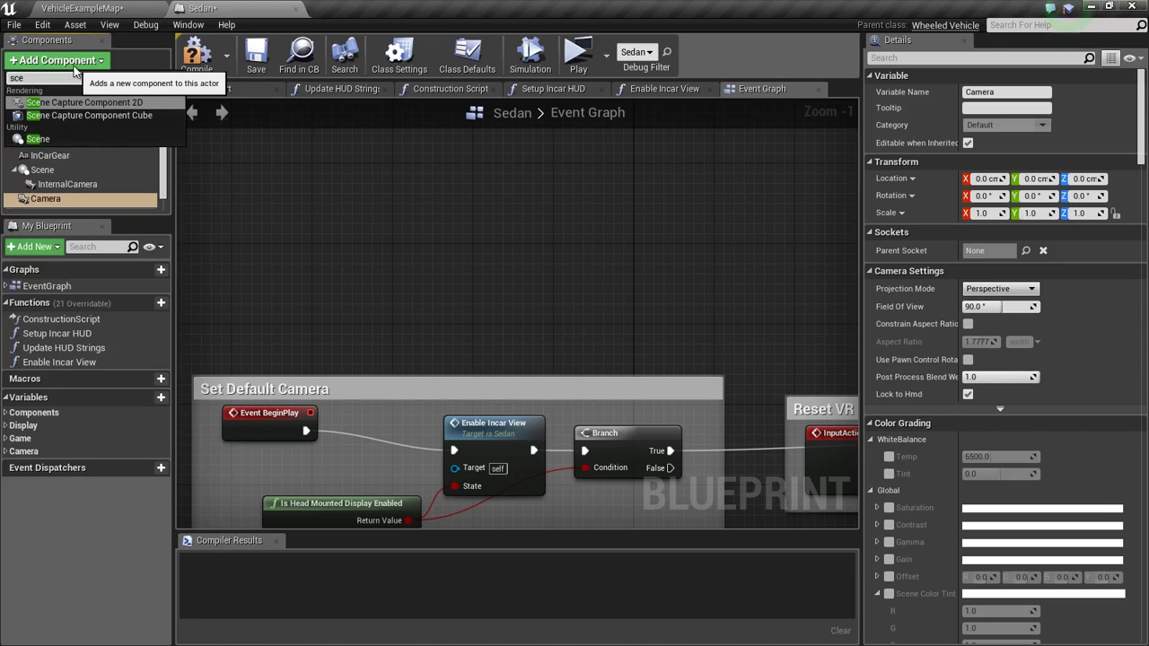
click(87, 101)
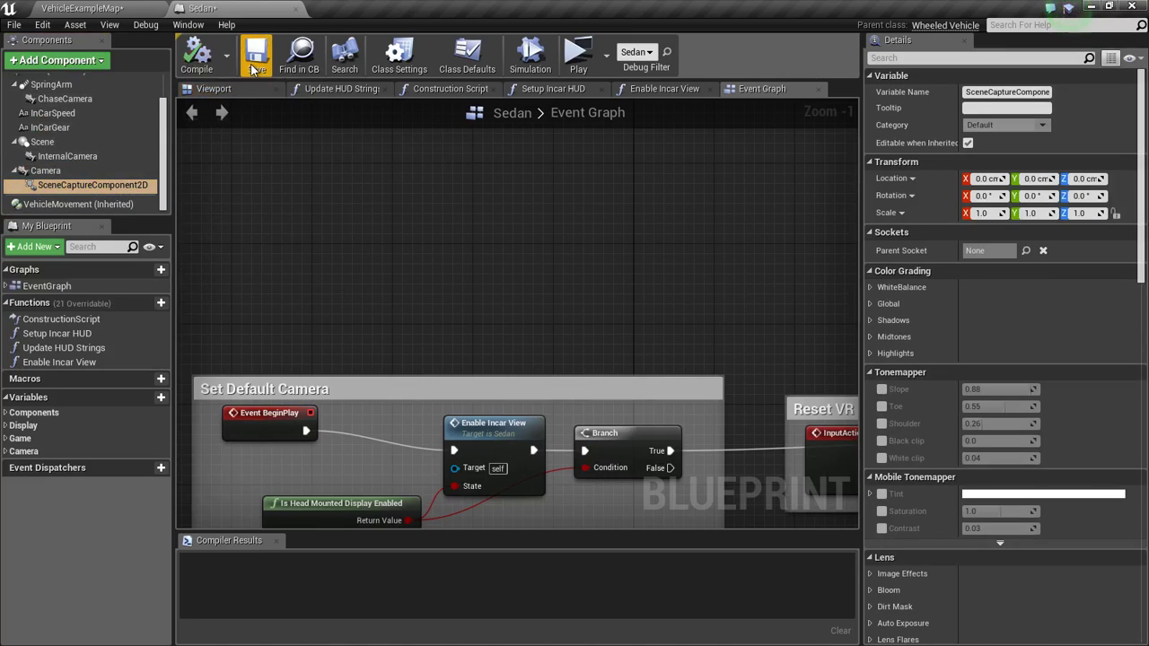
click(198, 54)
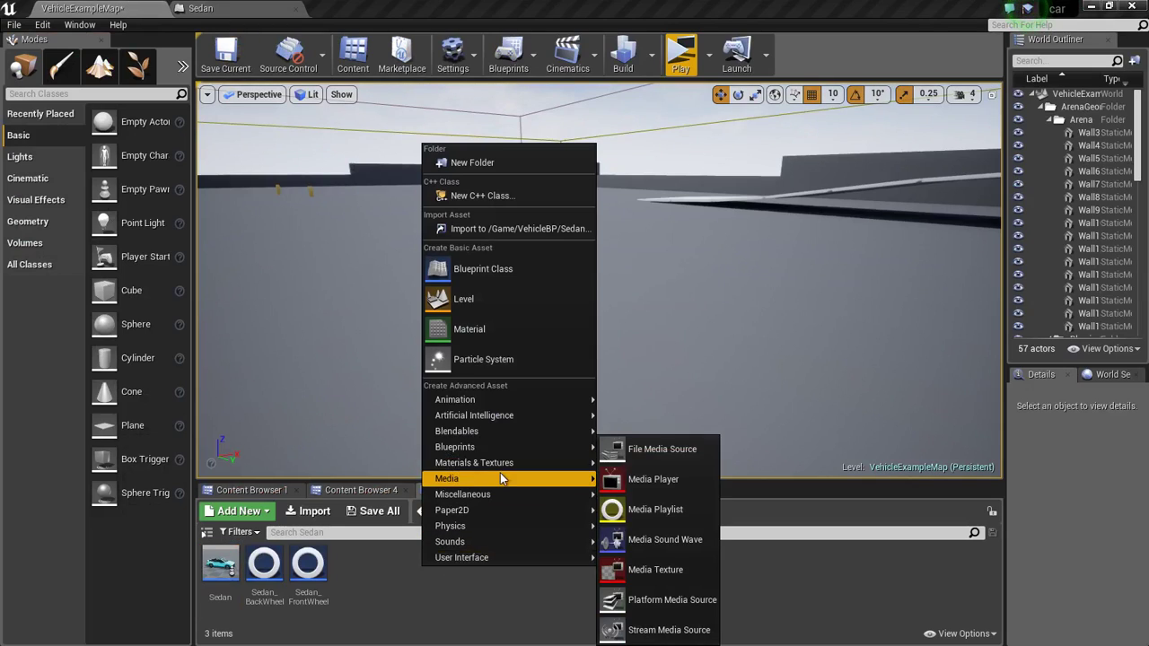
mouse_move(474, 463)
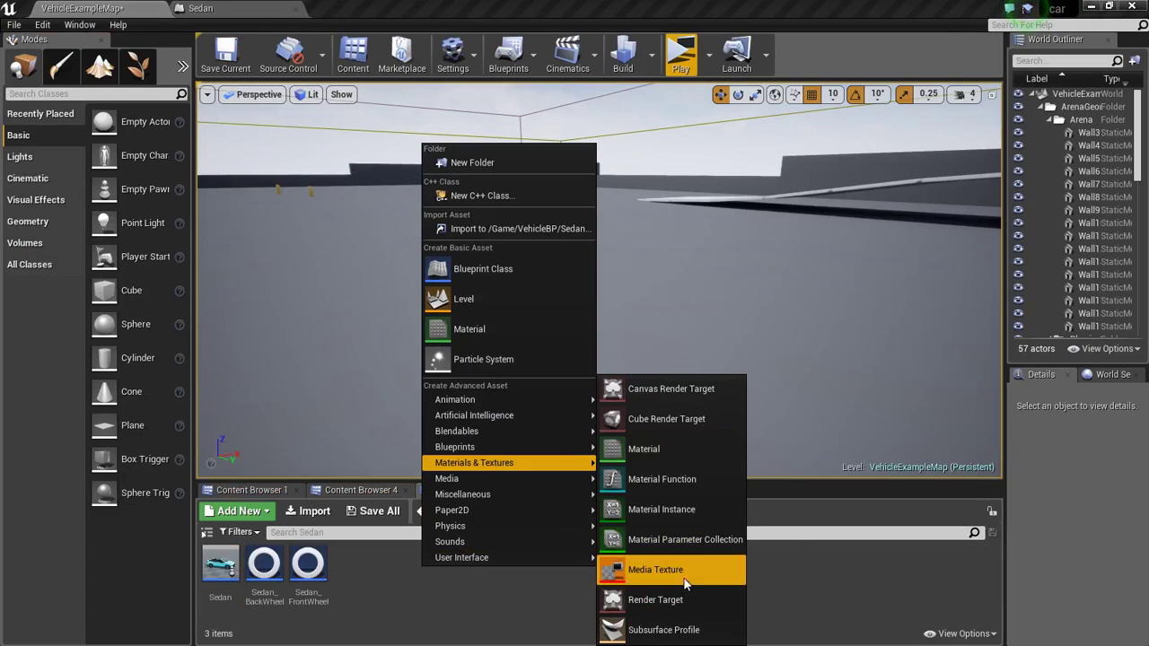
mouse_move(671, 388)
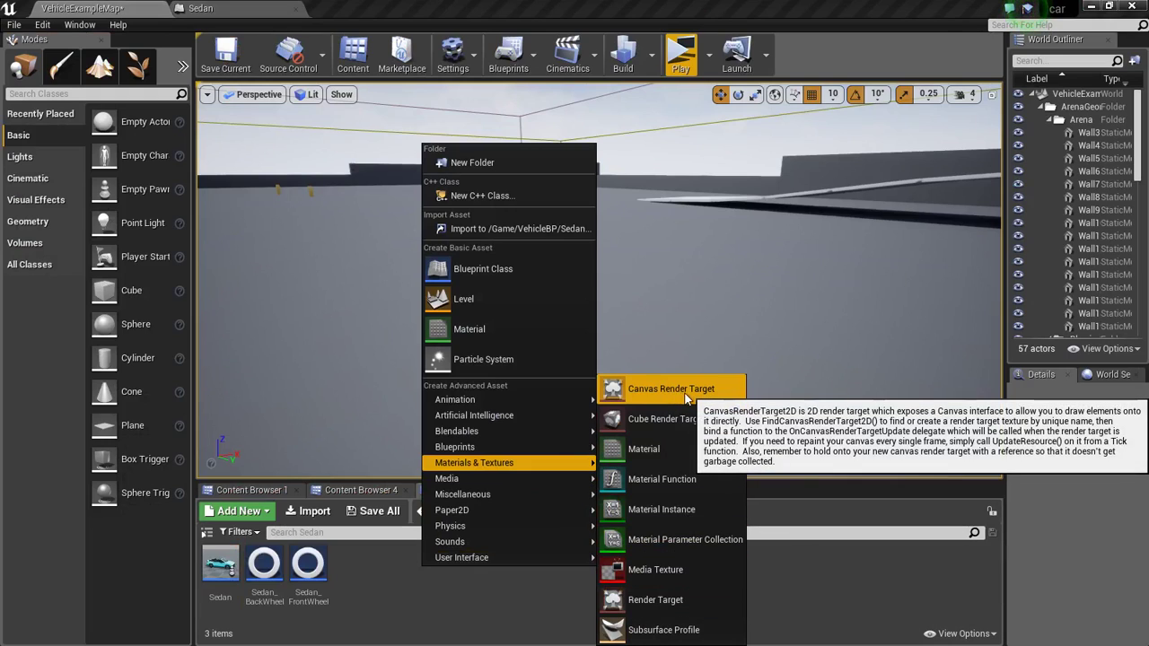
mouse_move(528, 467)
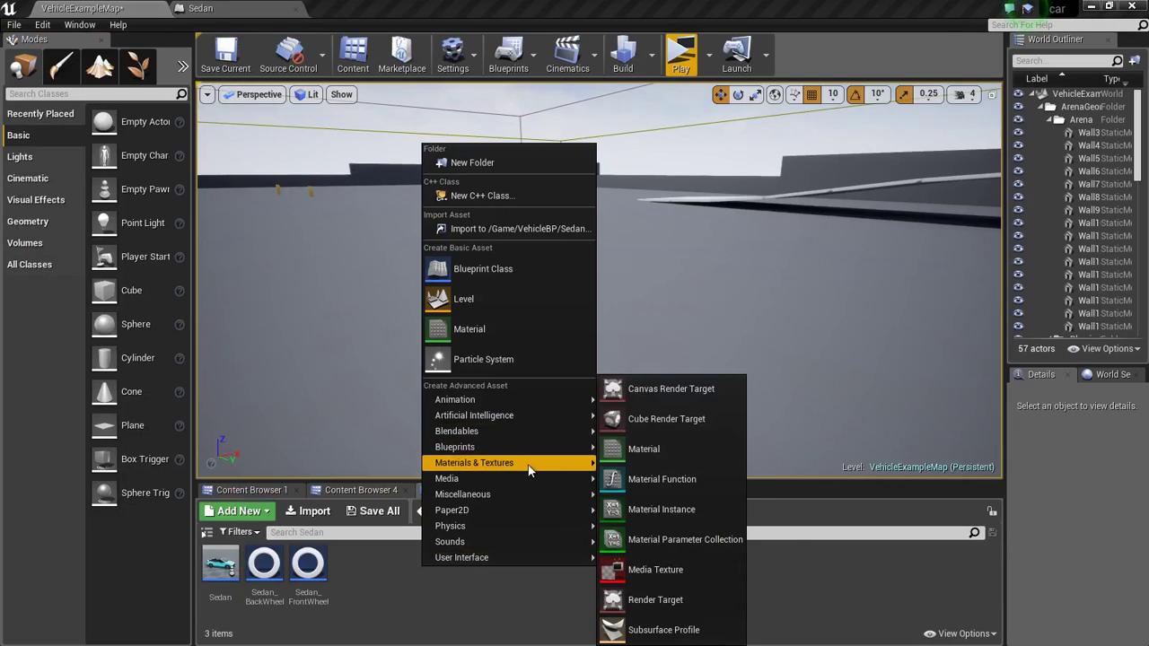
mouse_move(672, 388)
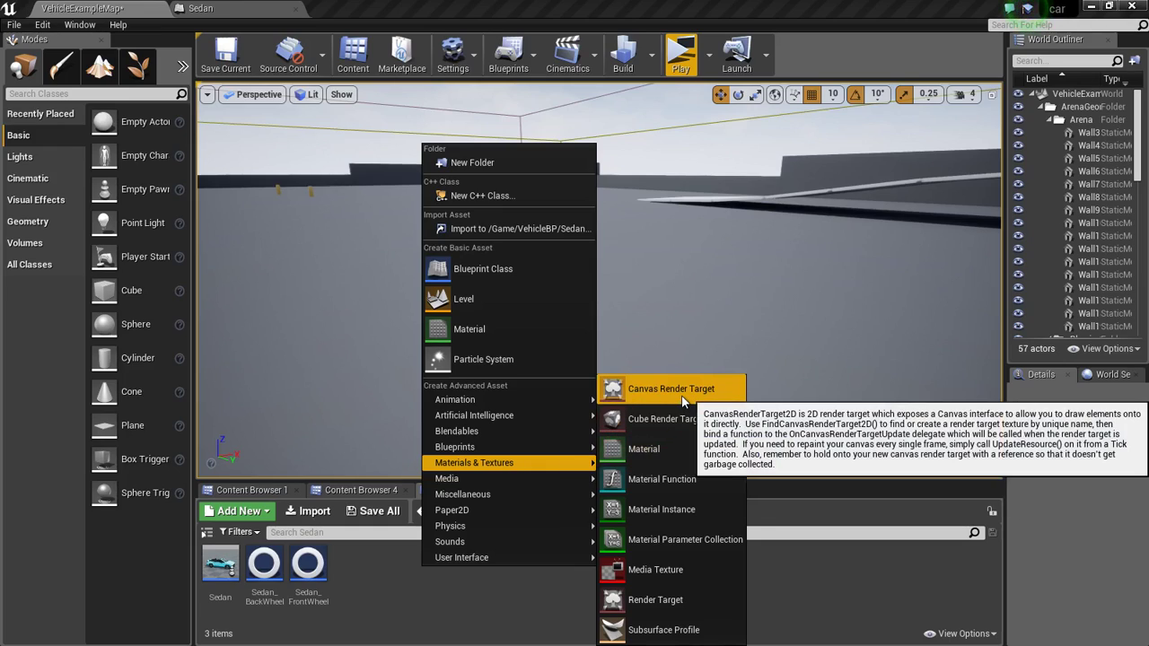
- Create a new Canvas Render Target asset in the Sedan content folder
click(671, 388)
text(Mini)
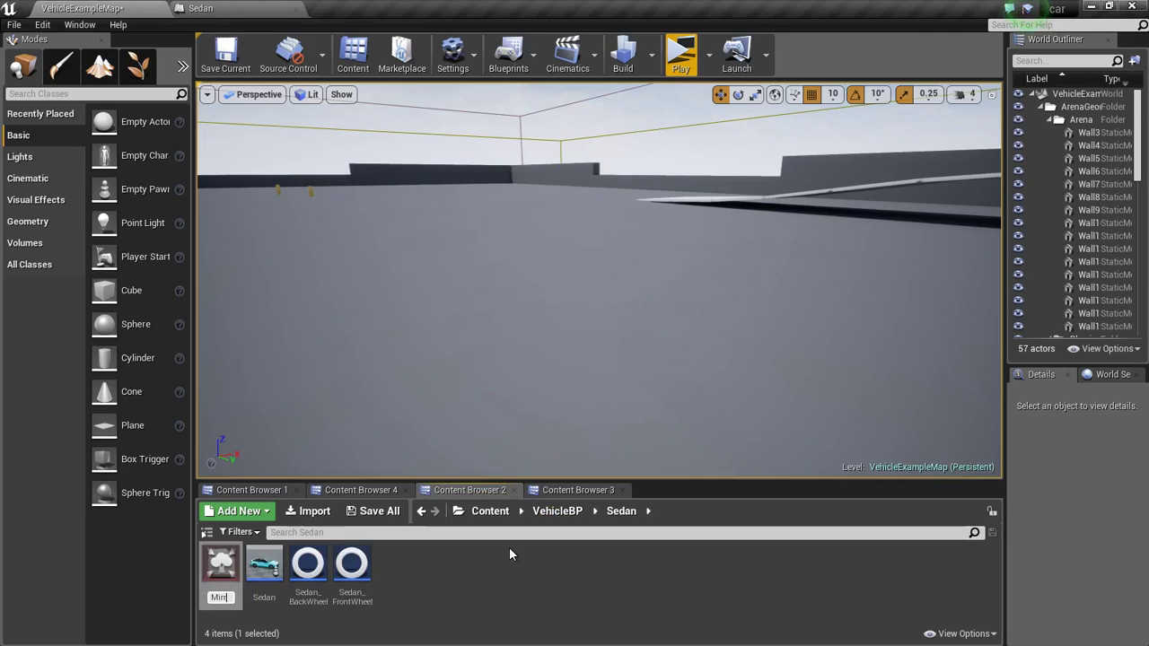
- Assign the Mirror render target as the scene capture component's Texture Target
click(219, 564)
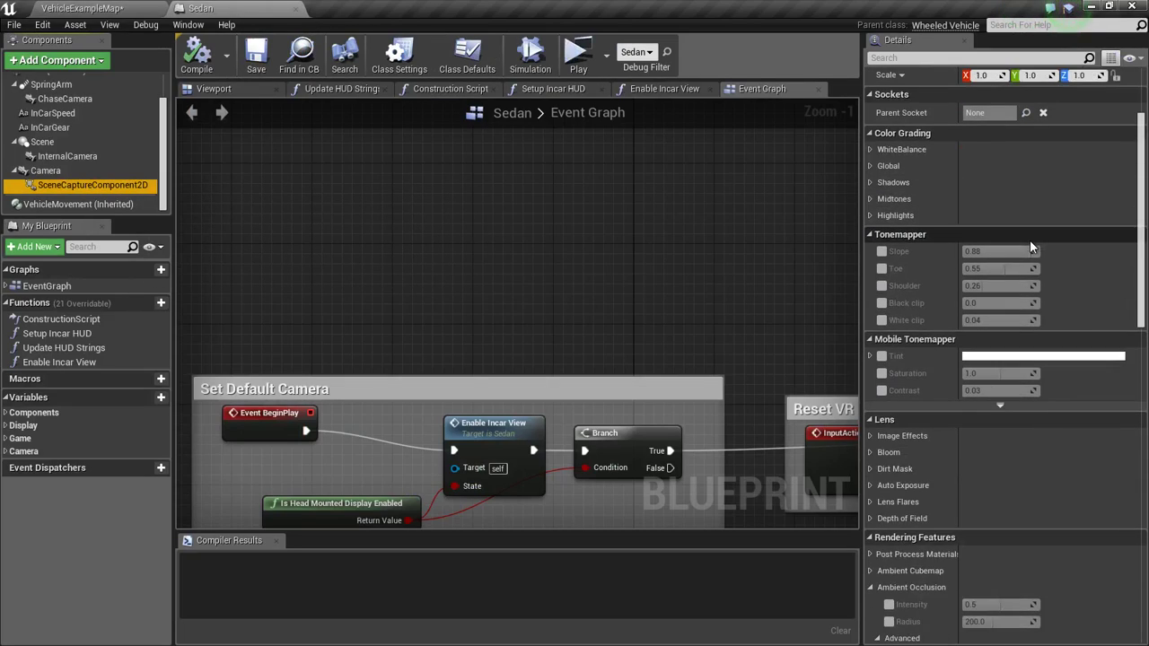
scroll(down, 3)
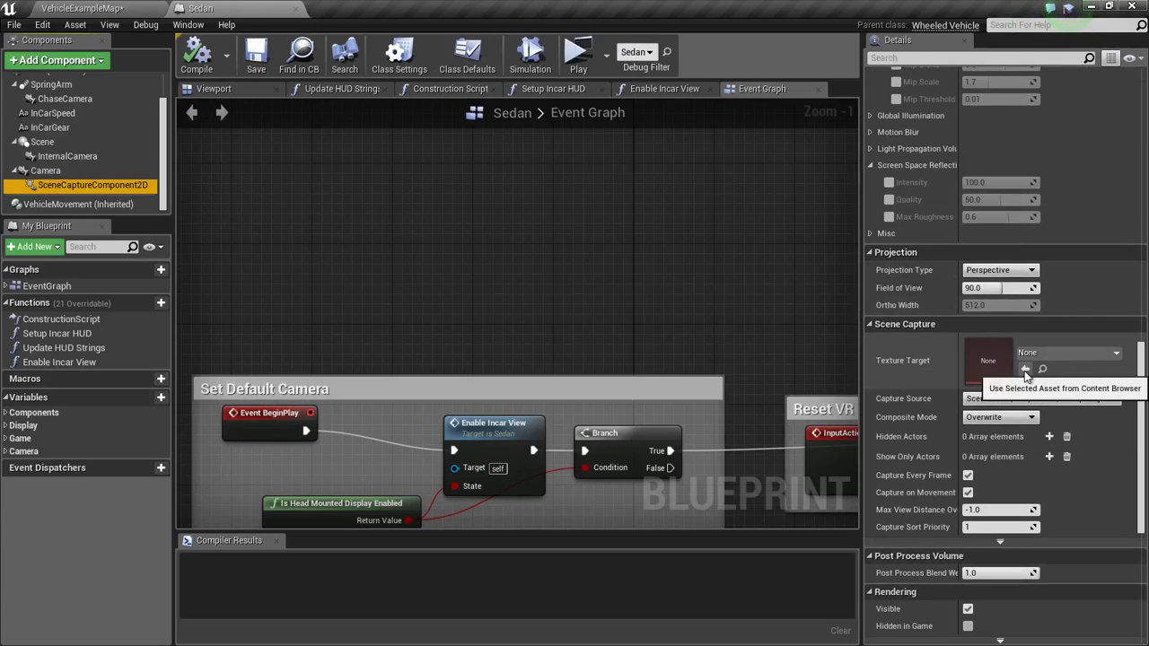
click(1027, 370)
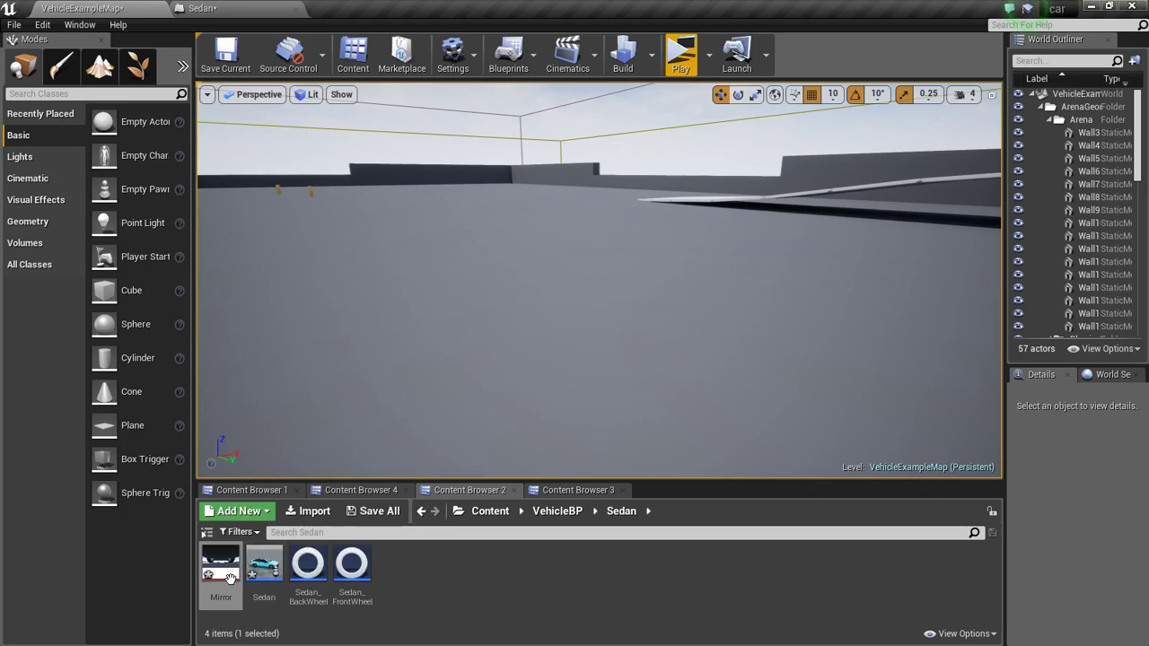
- Create Mirror_Mat material from the Mirror render target and bring it up for editing
right_click(219, 565)
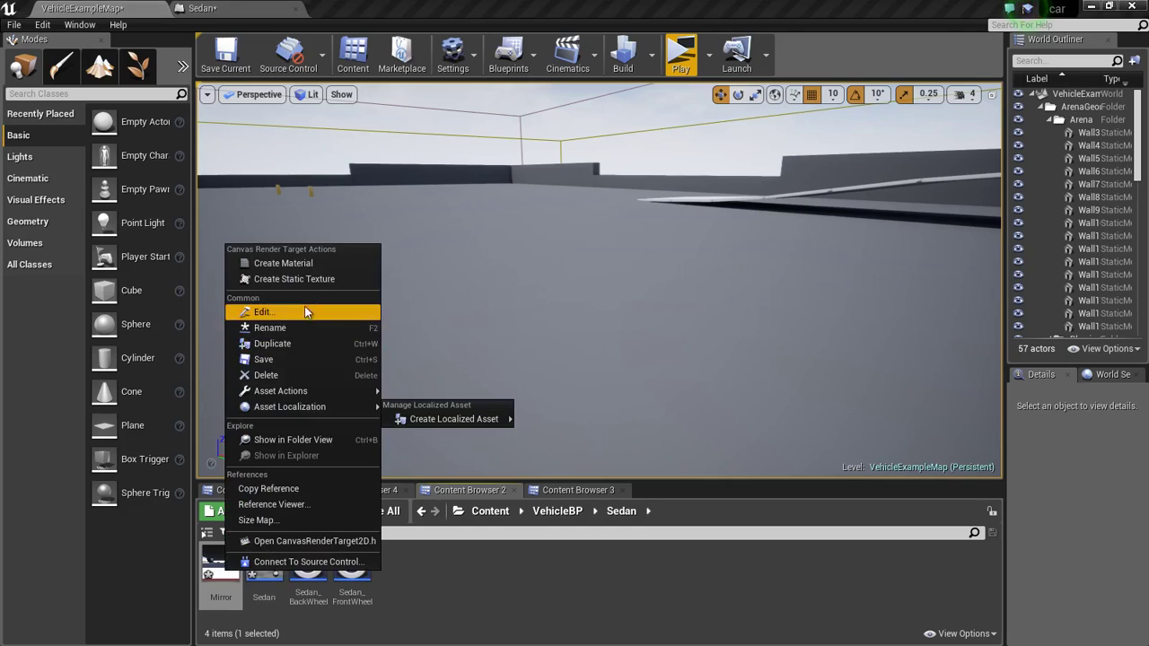
mouse_move(284, 262)
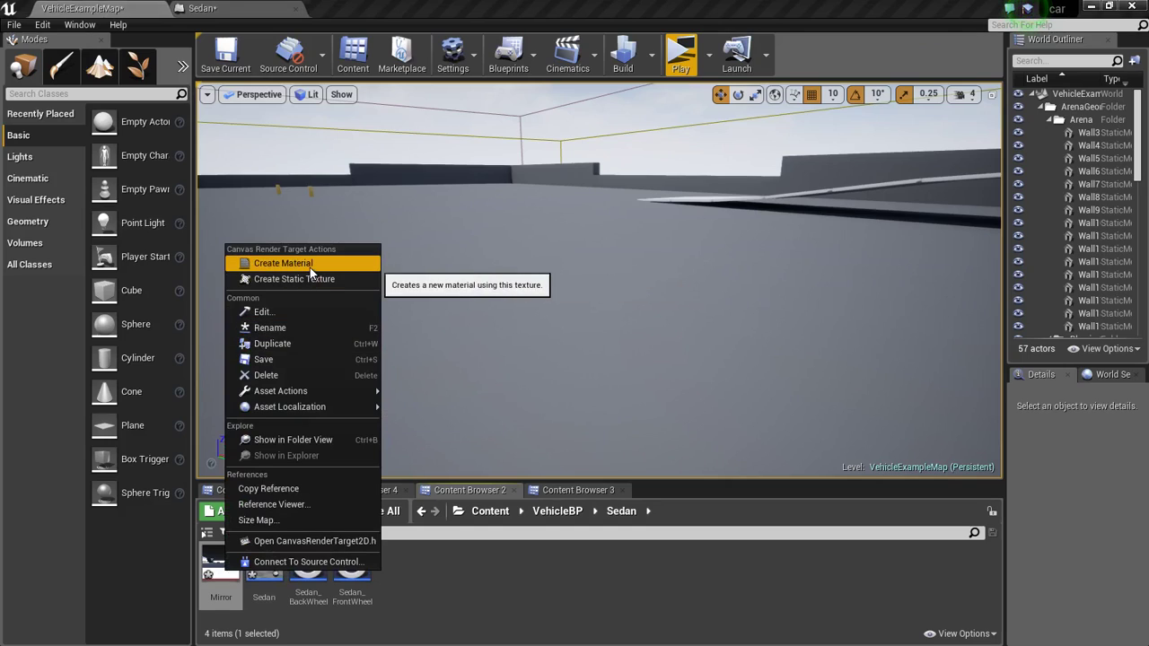
click(284, 262)
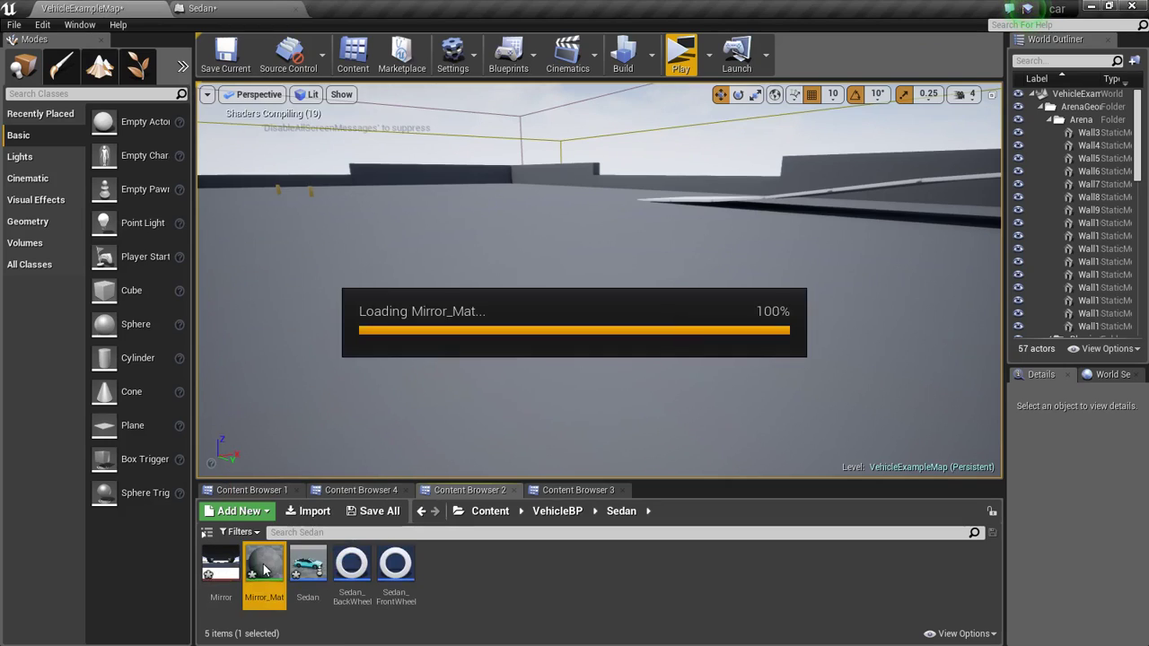
double_click(264, 564)
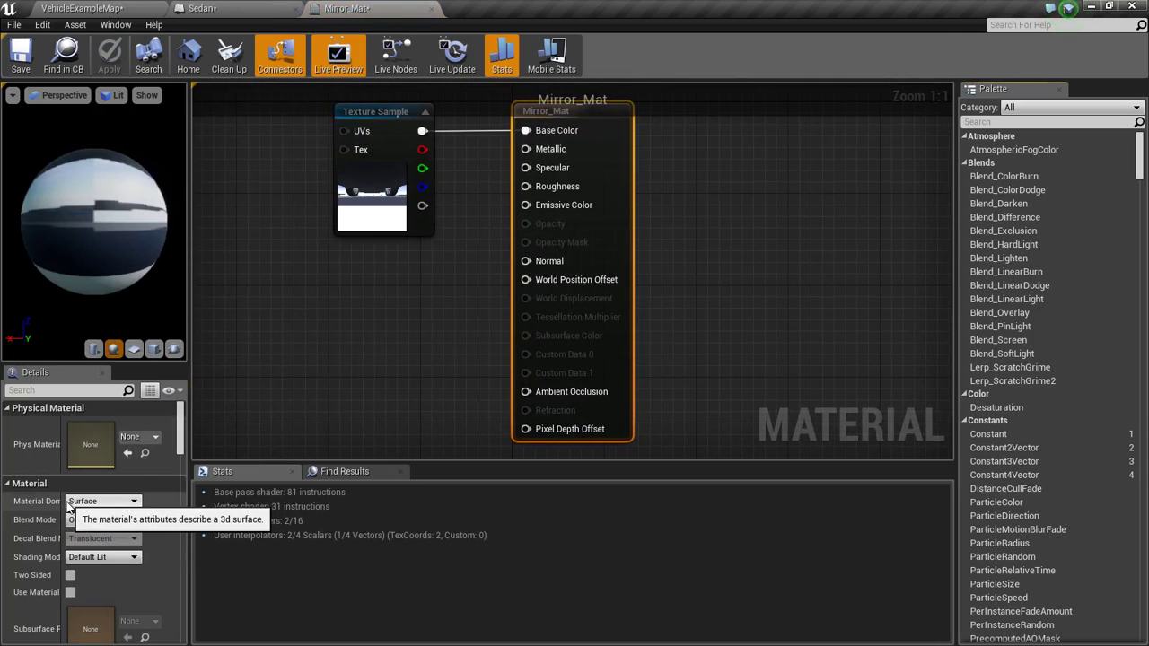
- Set Mirror_Mat's Material Domain to User Interface and save the material
click(104, 520)
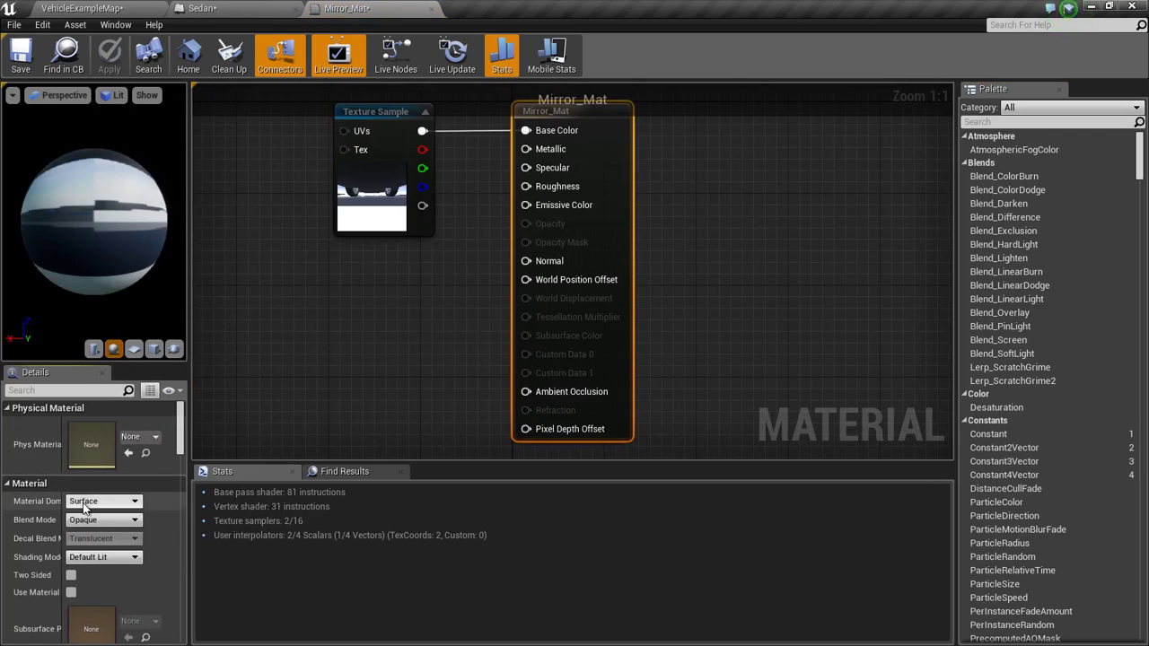
click(105, 501)
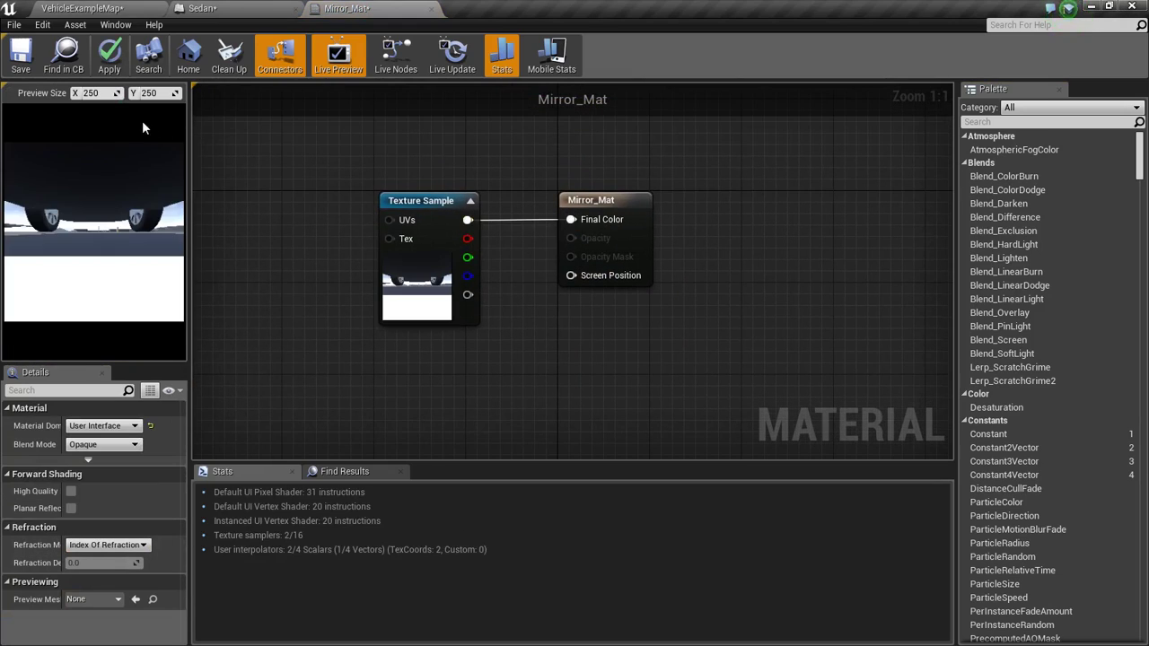
click(20, 56)
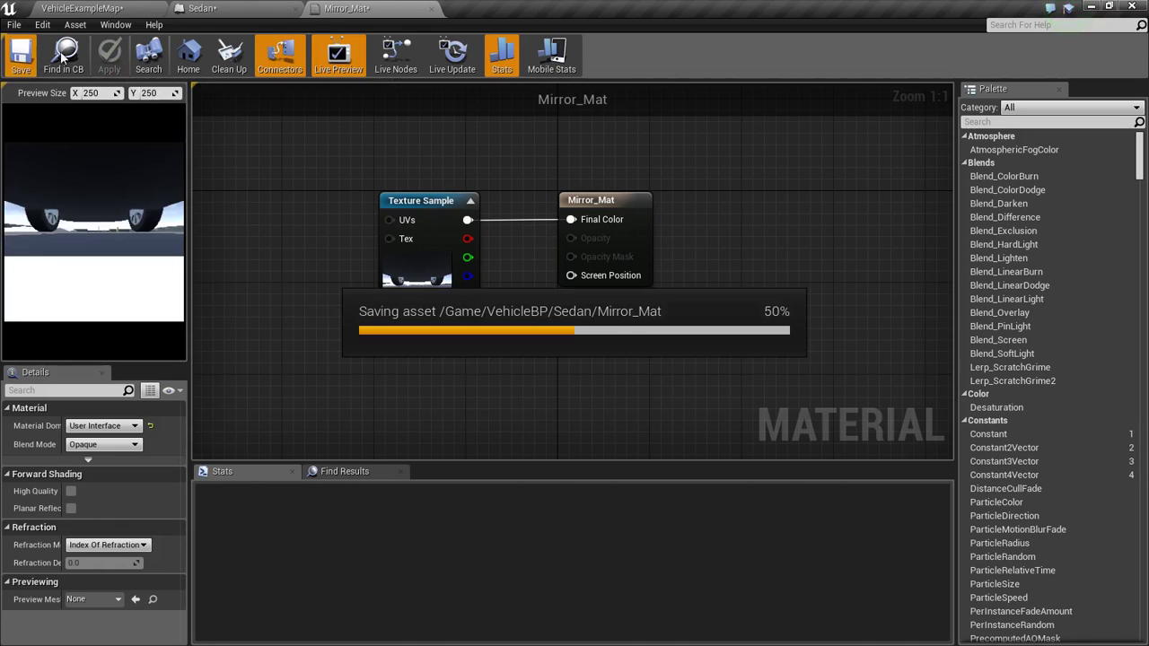
click(81, 7)
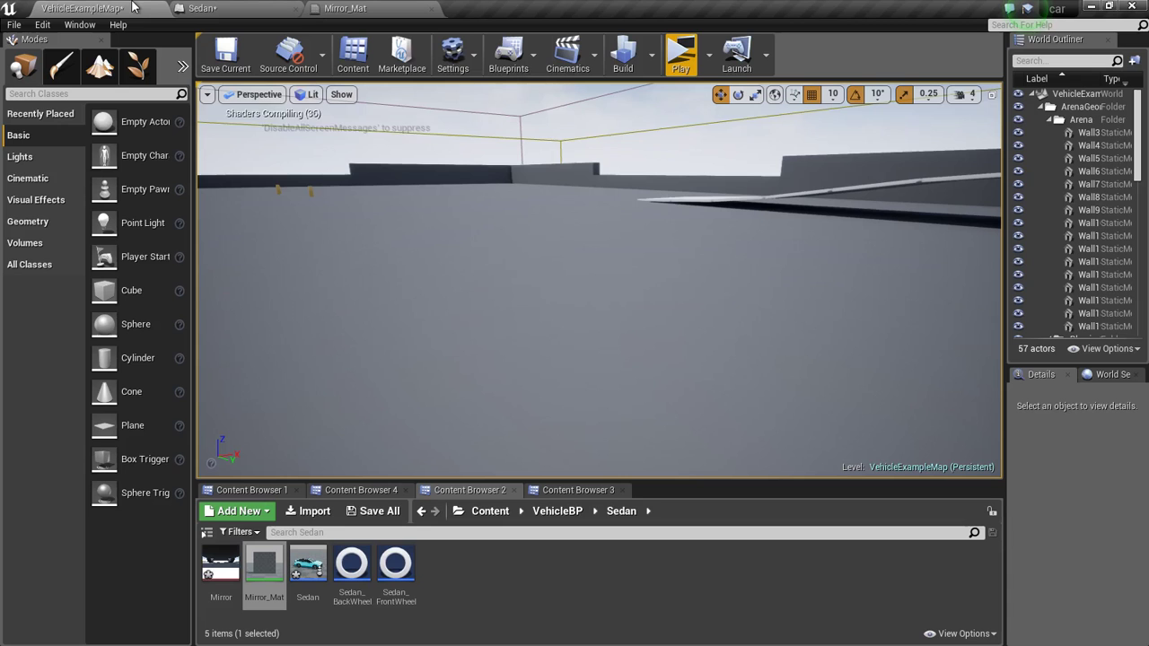
mouse_move(219, 560)
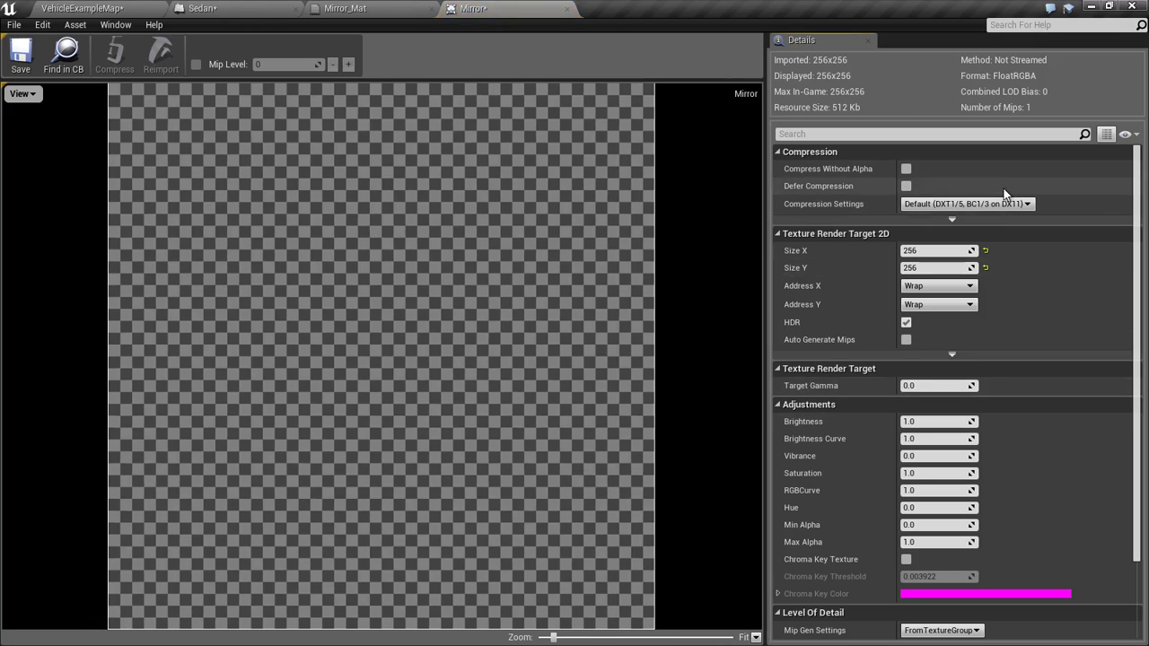
- Set the Mirror render target's compression to UserInterface2D (RGBA) and save it
click(966, 205)
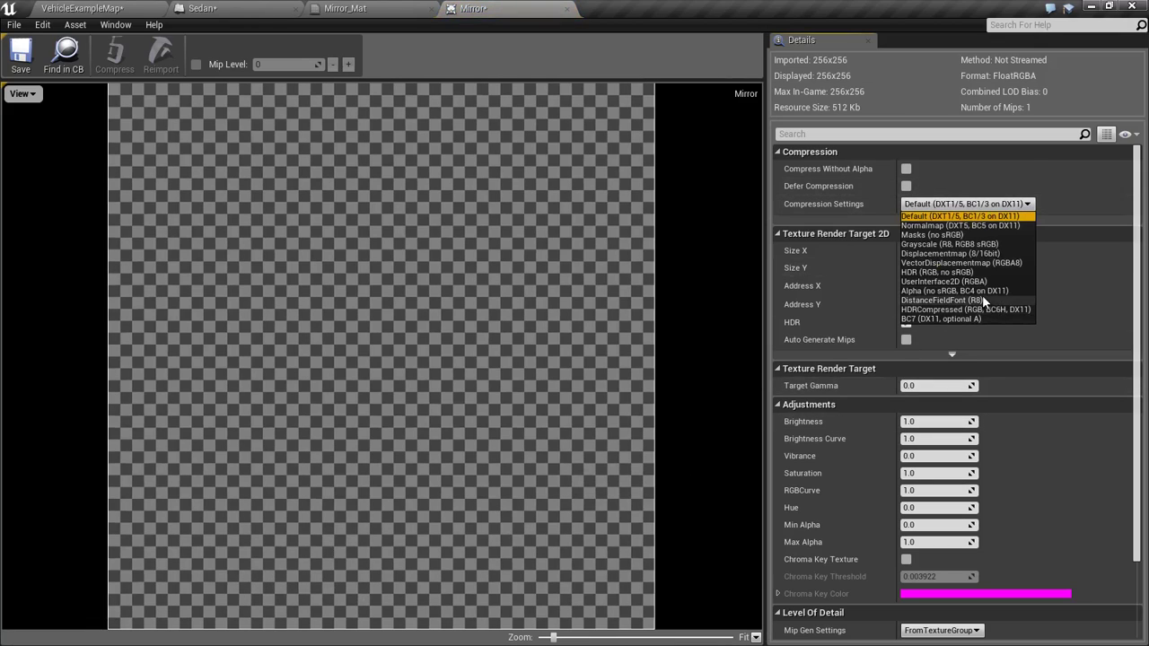
click(945, 280)
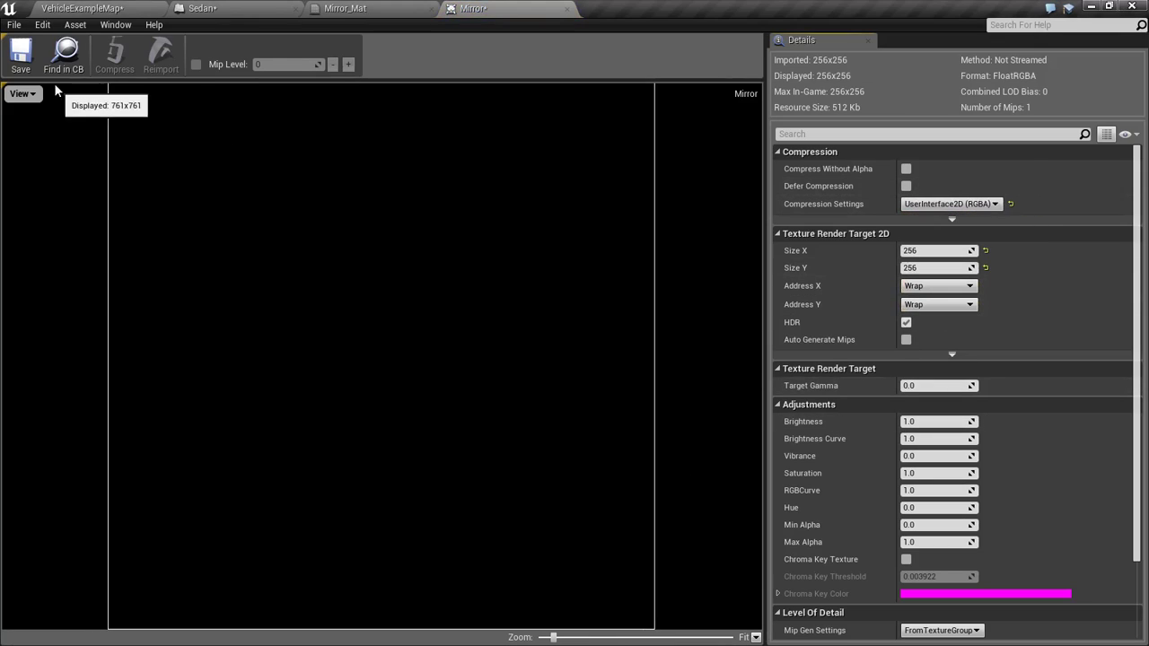
click(345, 7)
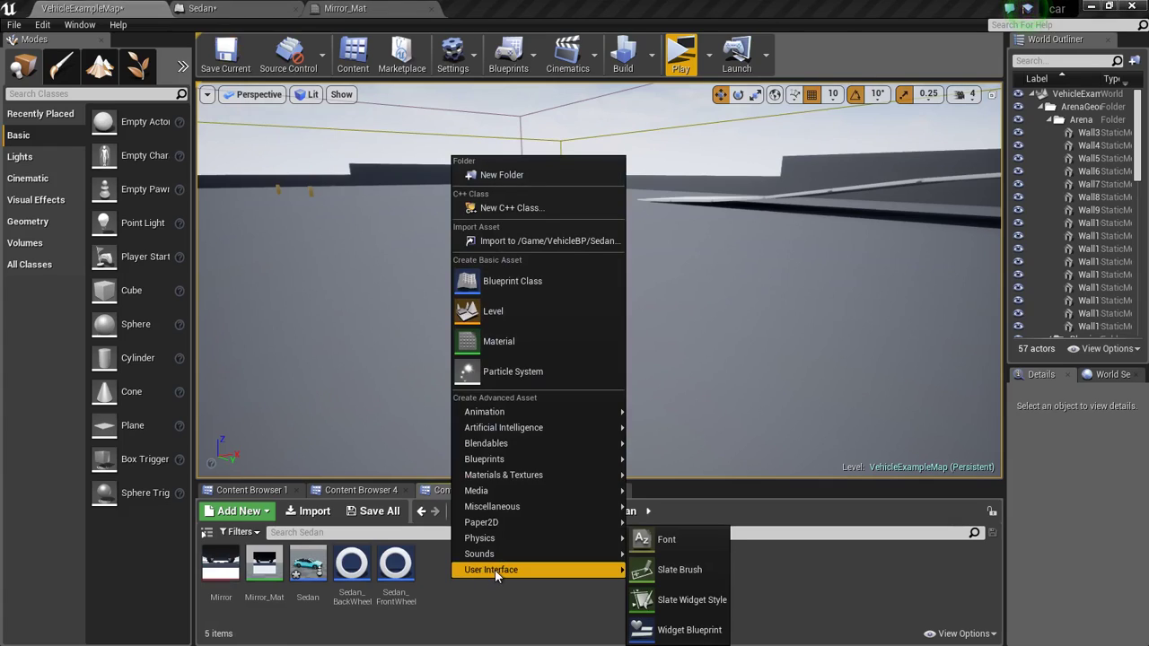
mouse_move(690, 628)
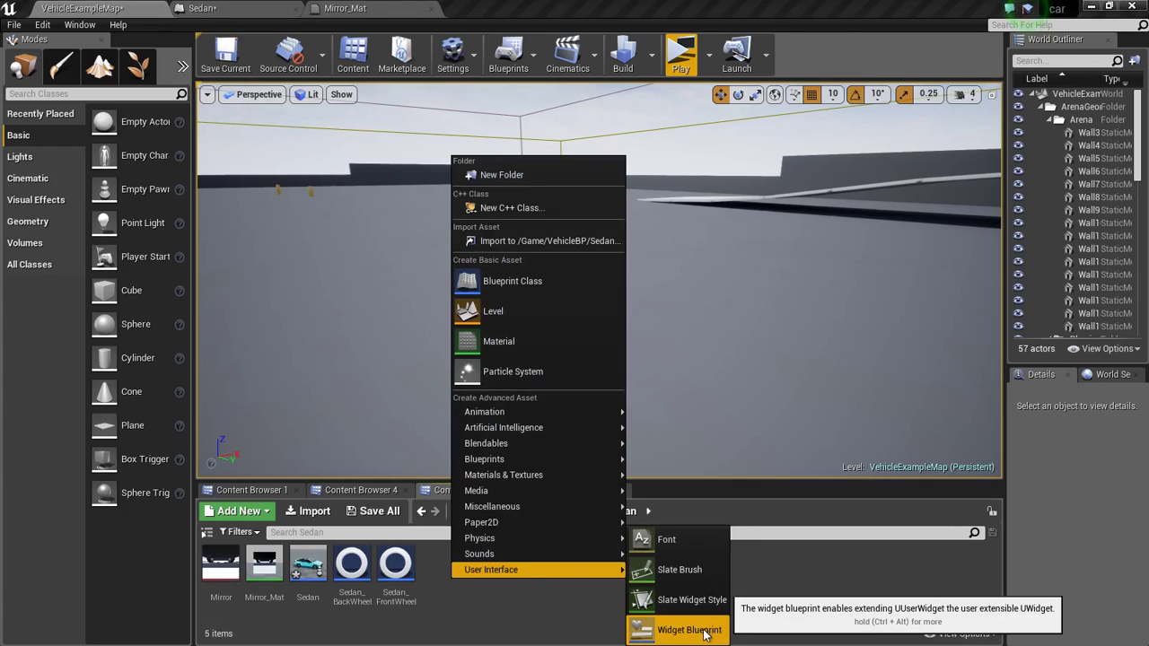
- Create a new Widget Blueprint in the Sedan folder
click(689, 628)
text(Menu)
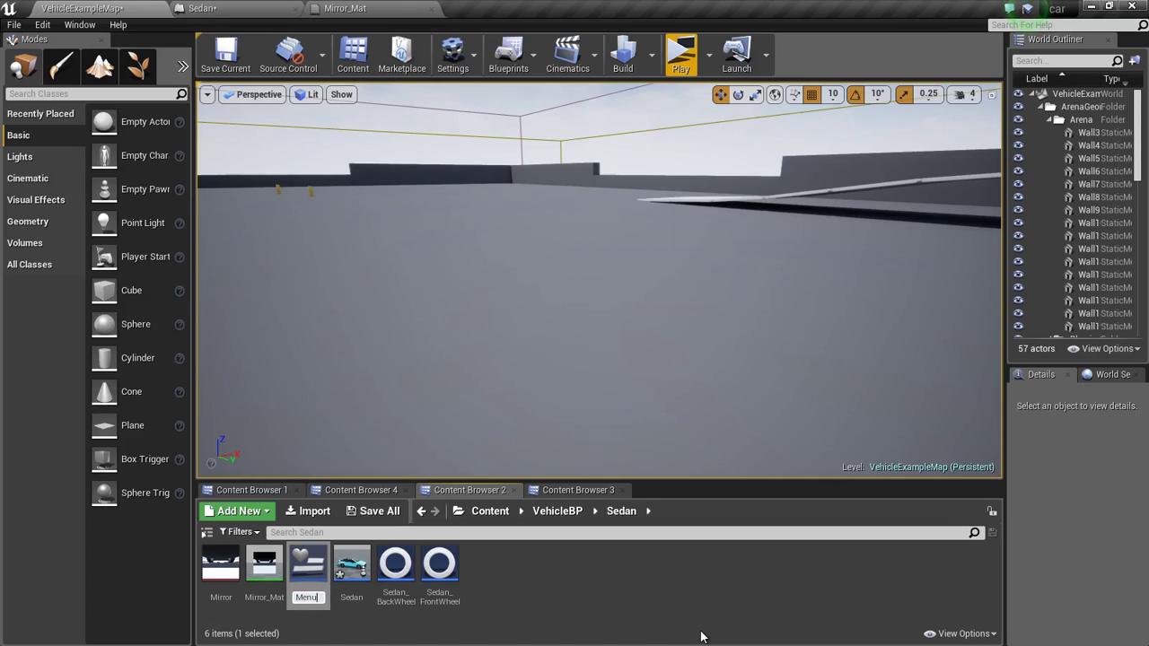
mouse_move(219, 563)
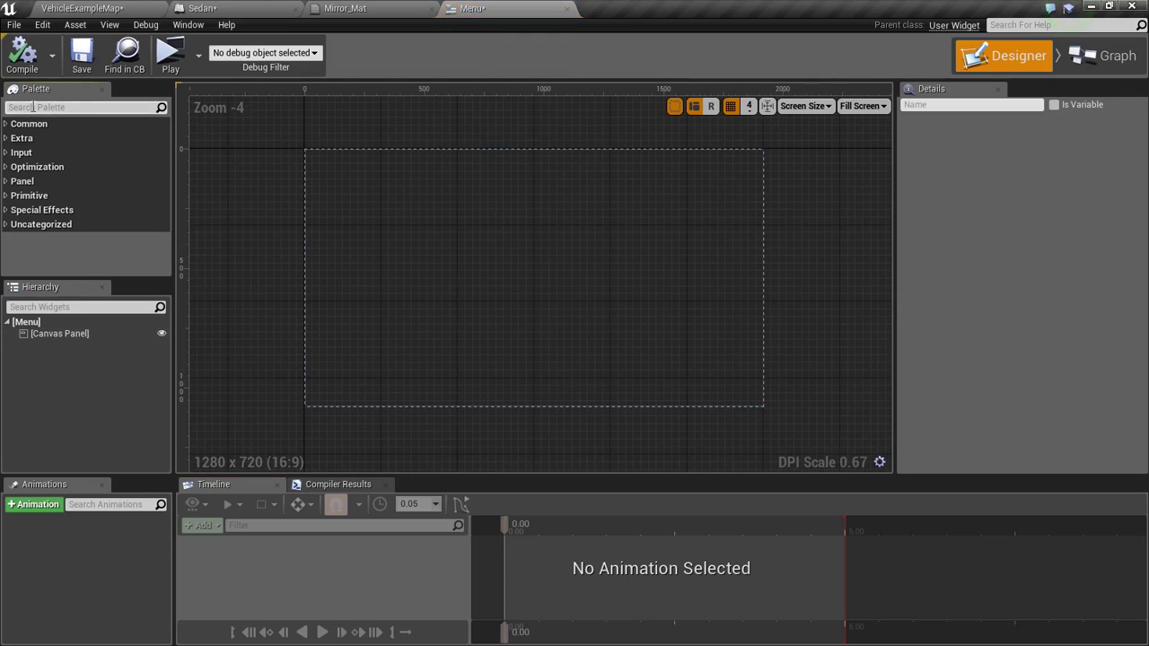
- Place an Image on the Menu widget canvas brushed with the Mirror_Mat material
text(image)
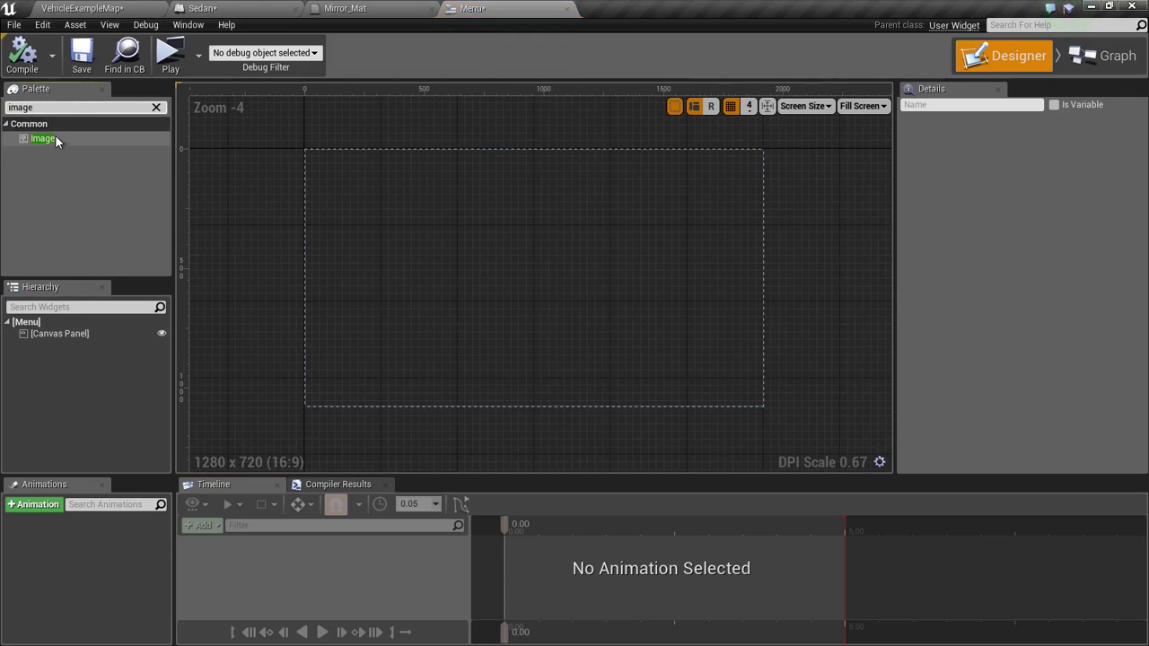
drag(43, 138, 503, 187)
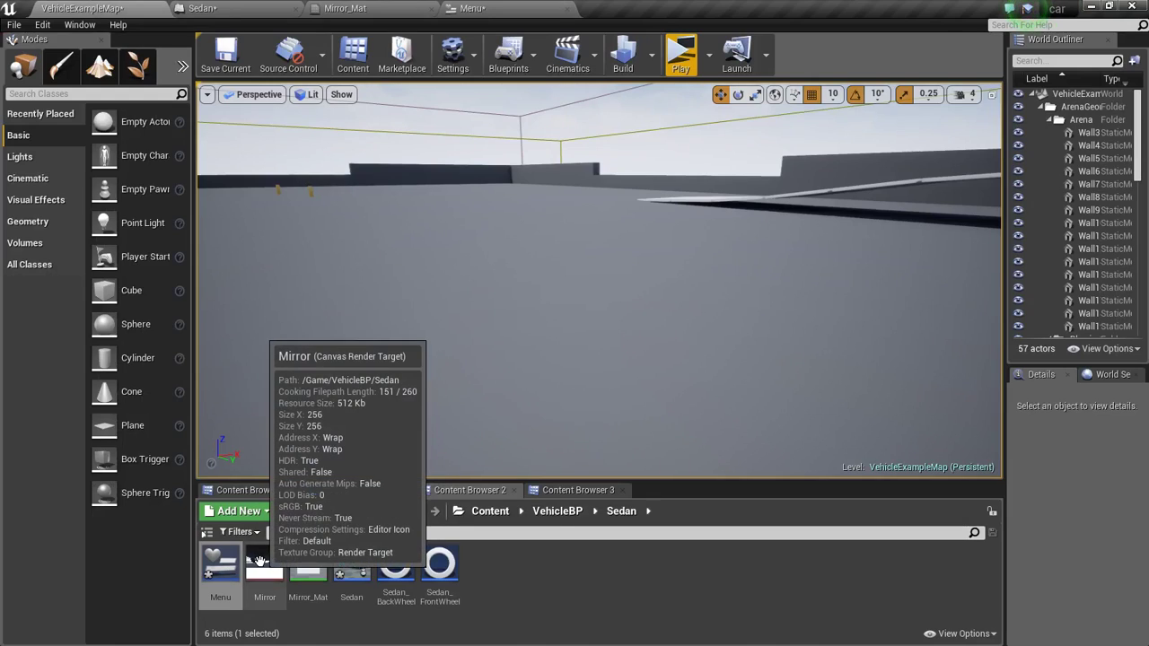
click(309, 564)
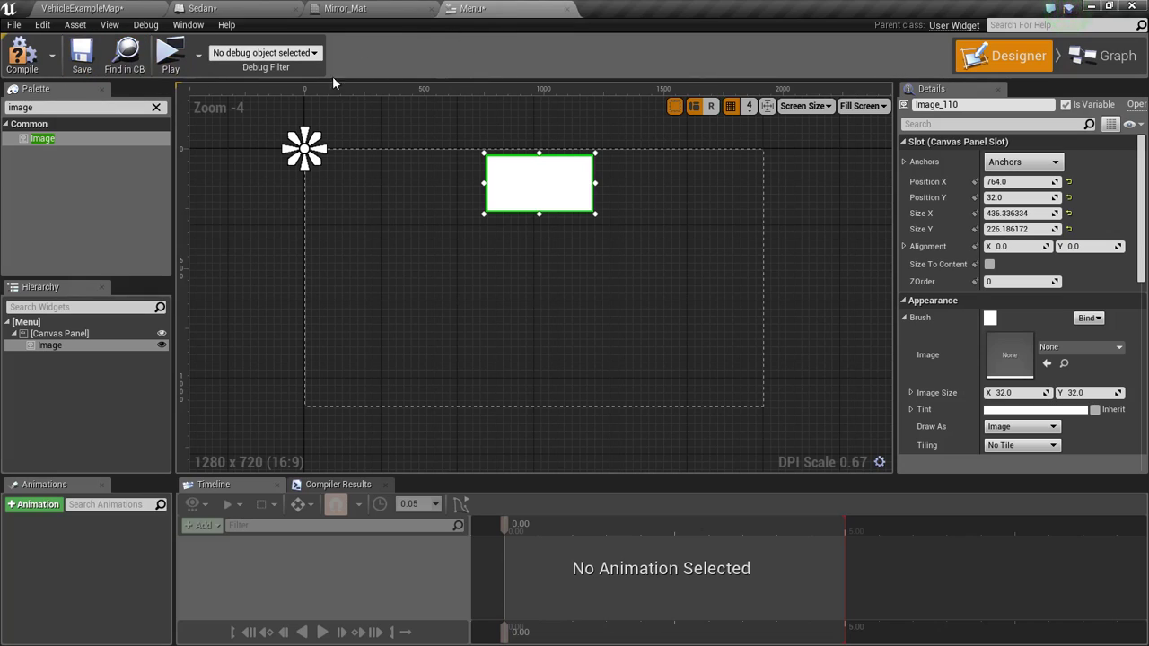
mouse_move(1047, 362)
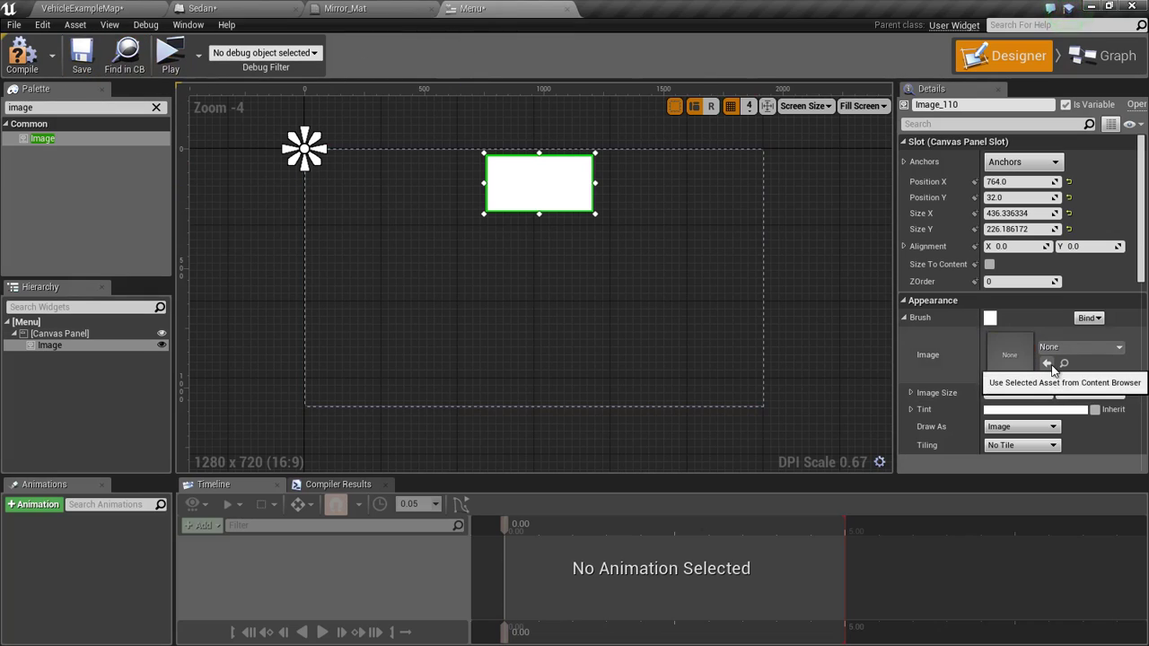
click(1045, 363)
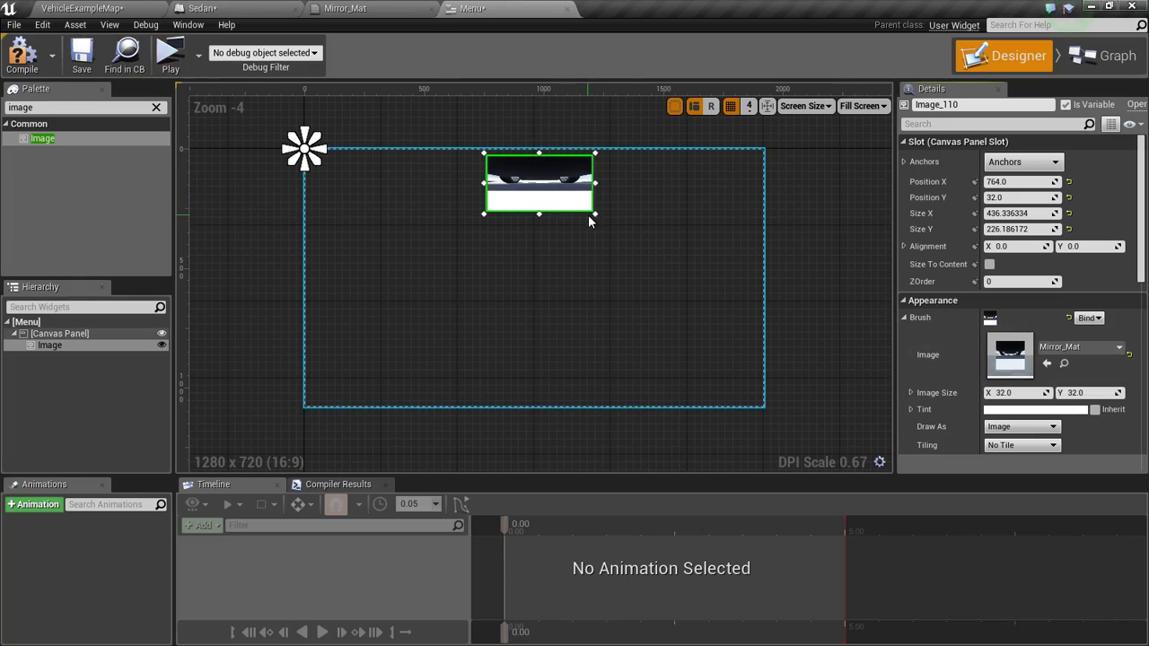
- Anchor the image to the top centre of the screen
click(1023, 161)
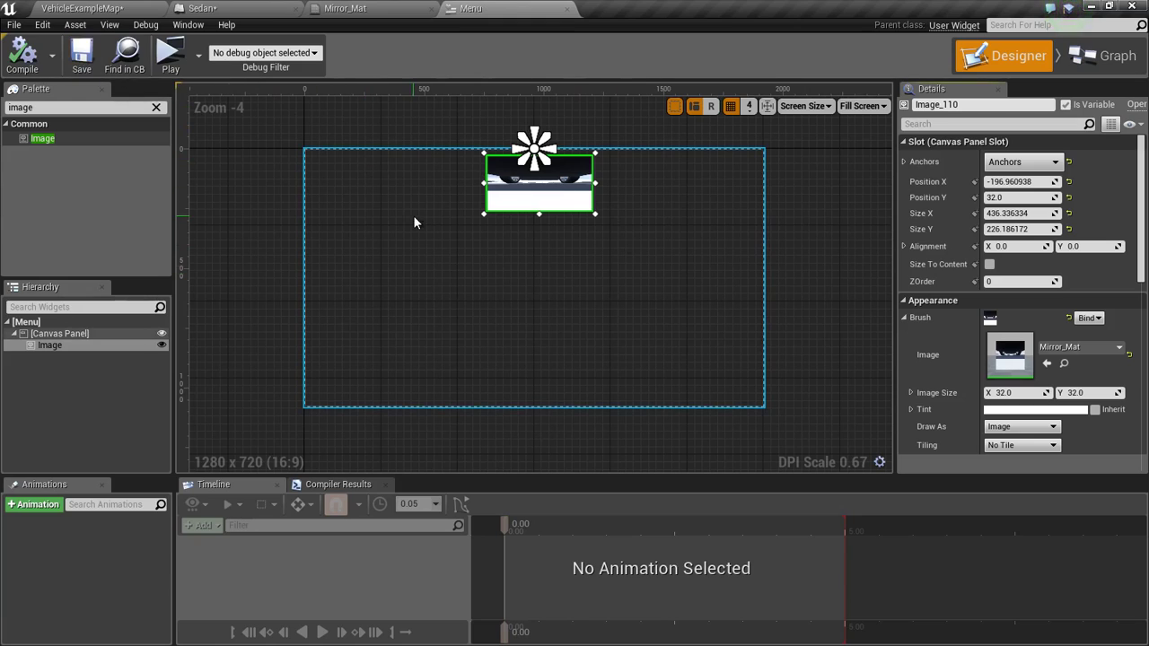
mouse_move(542, 272)
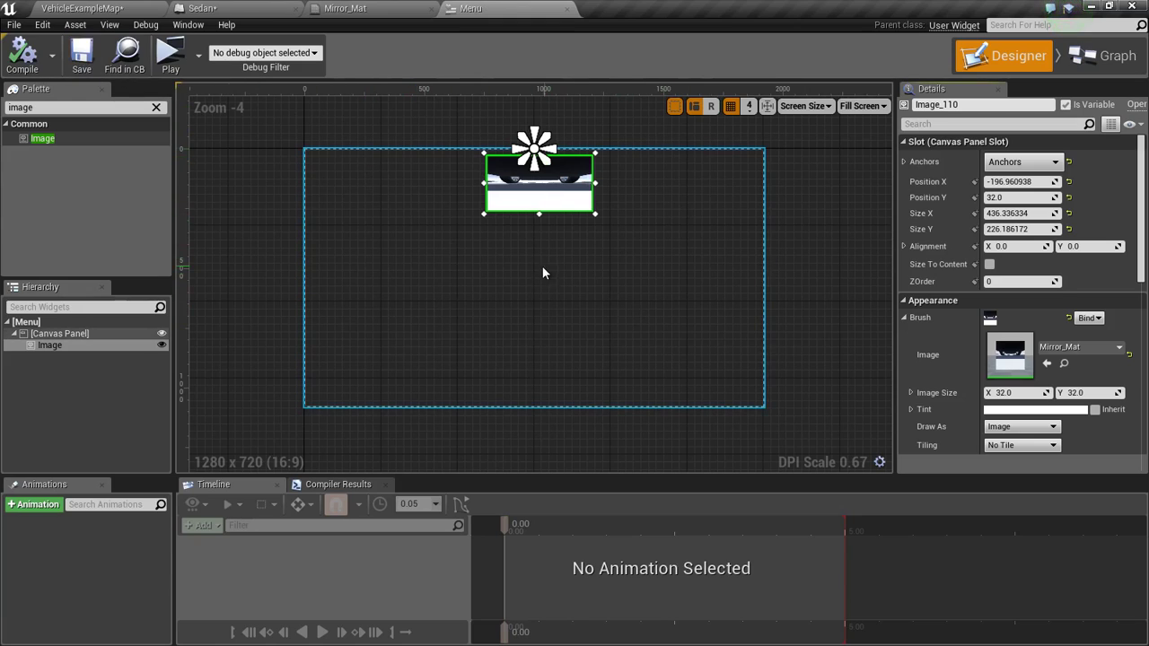
click(237, 8)
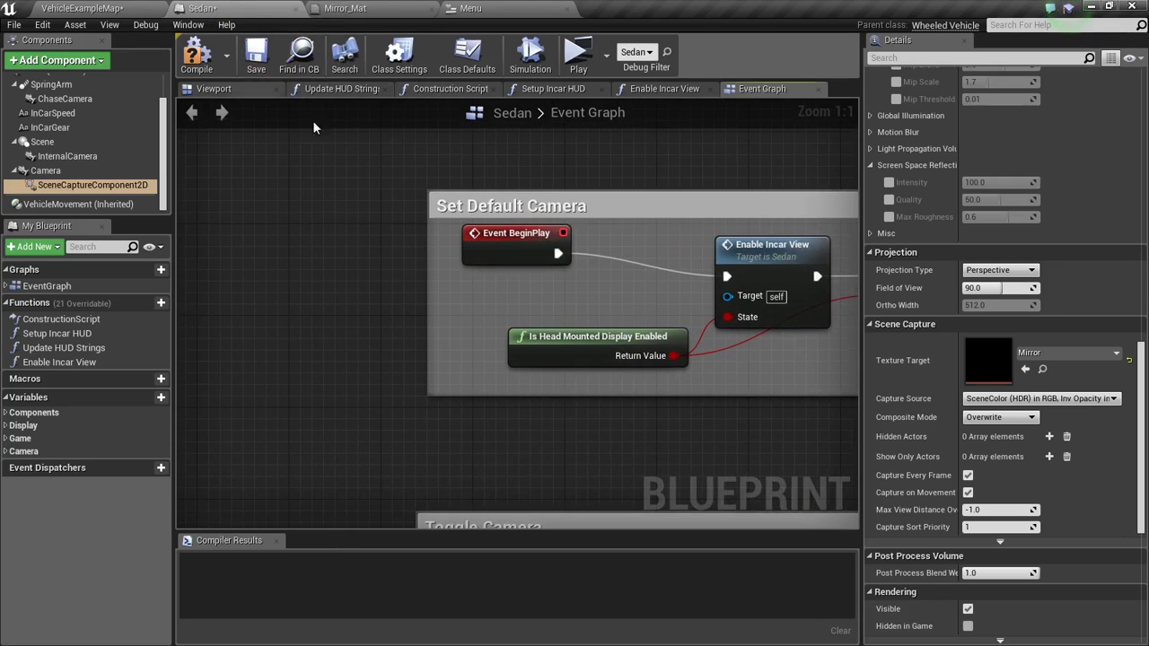
- Insert a Sequence after Event BeginPlay with Then 0 wired to Enable Incar View
click(481, 244)
text(seq)
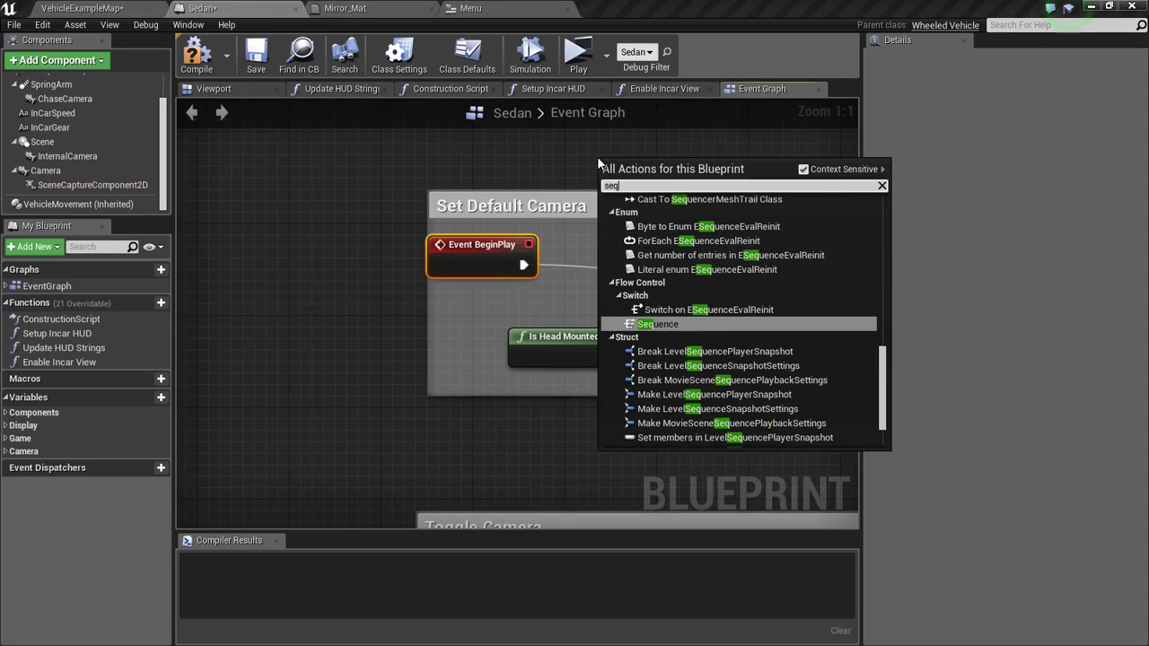
click(657, 323)
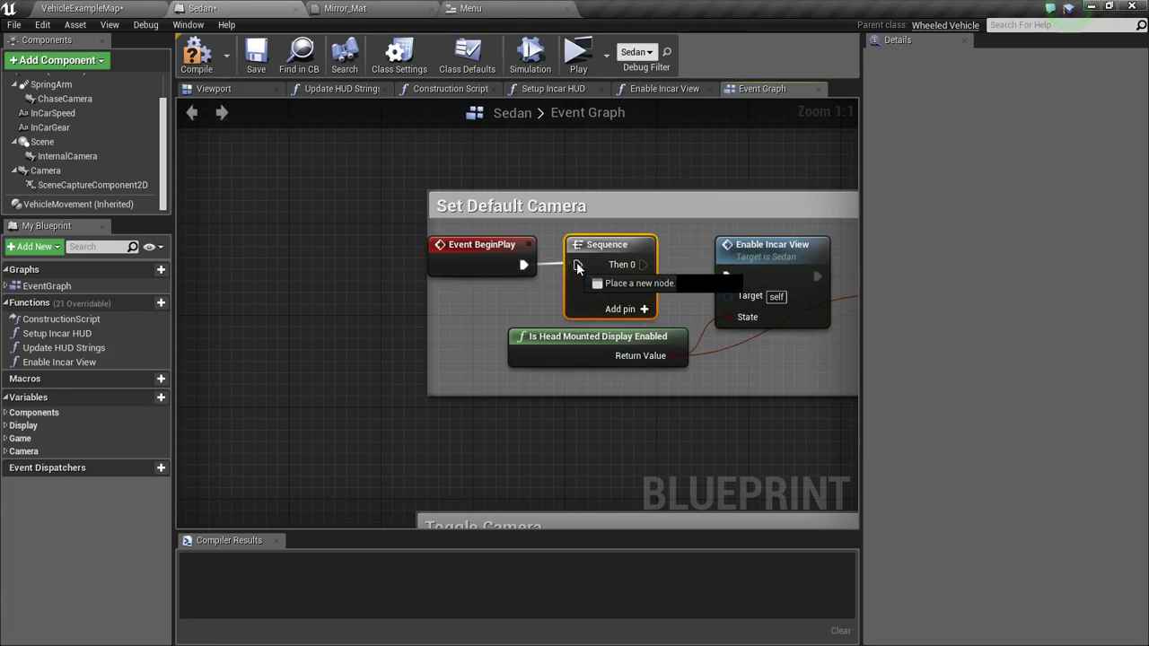
click(645, 309)
text(create wi)
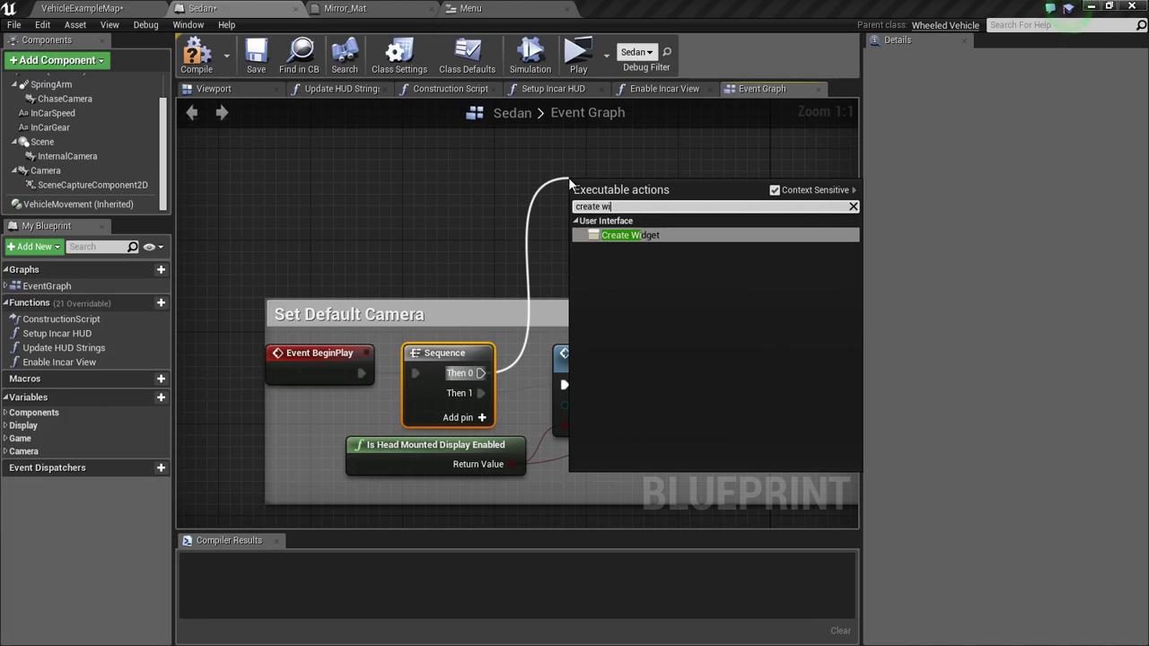
- From Then 1, create the Menu widget and add it to the viewport
click(631, 233)
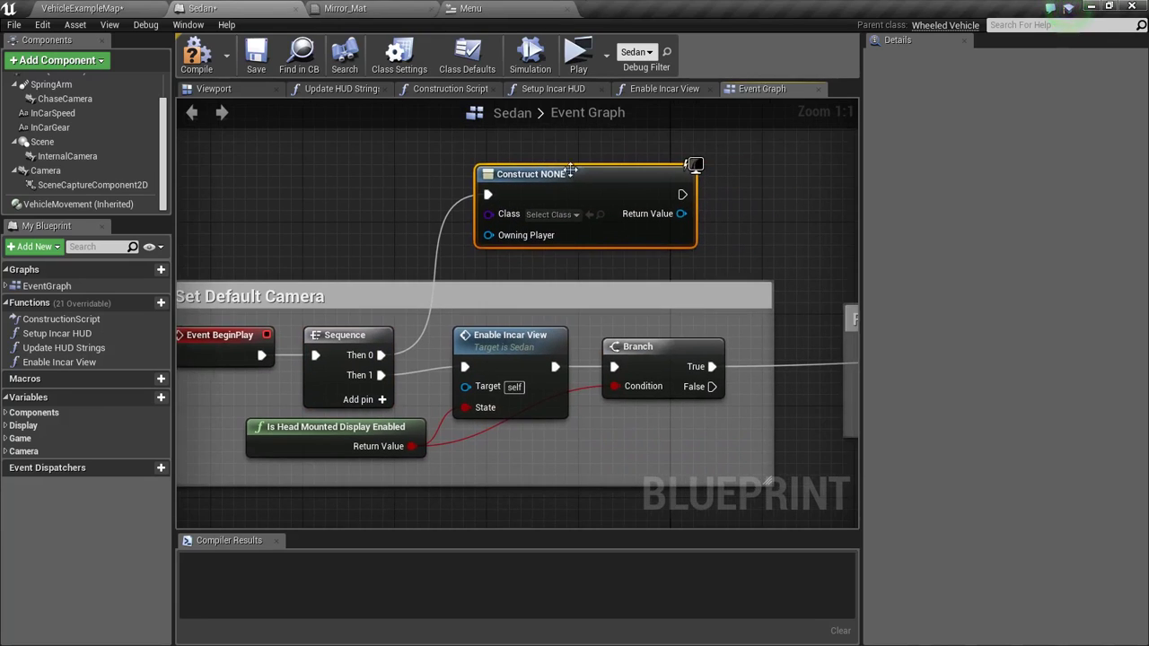
click(552, 214)
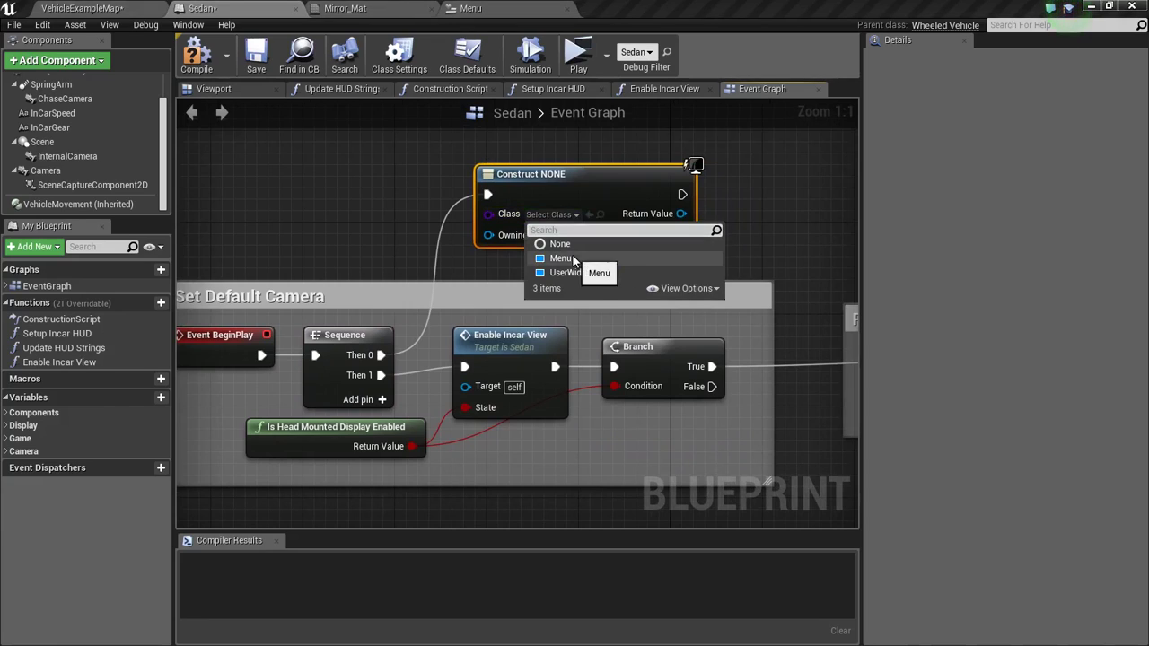
click(560, 258)
text(add to)
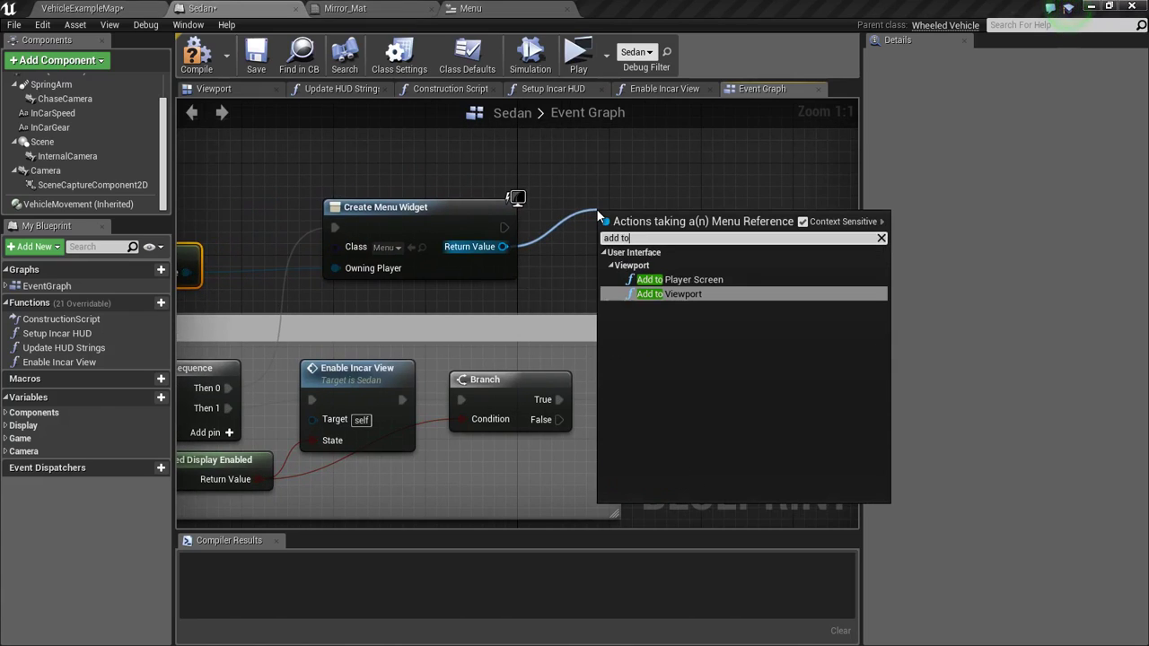
mouse_move(668, 294)
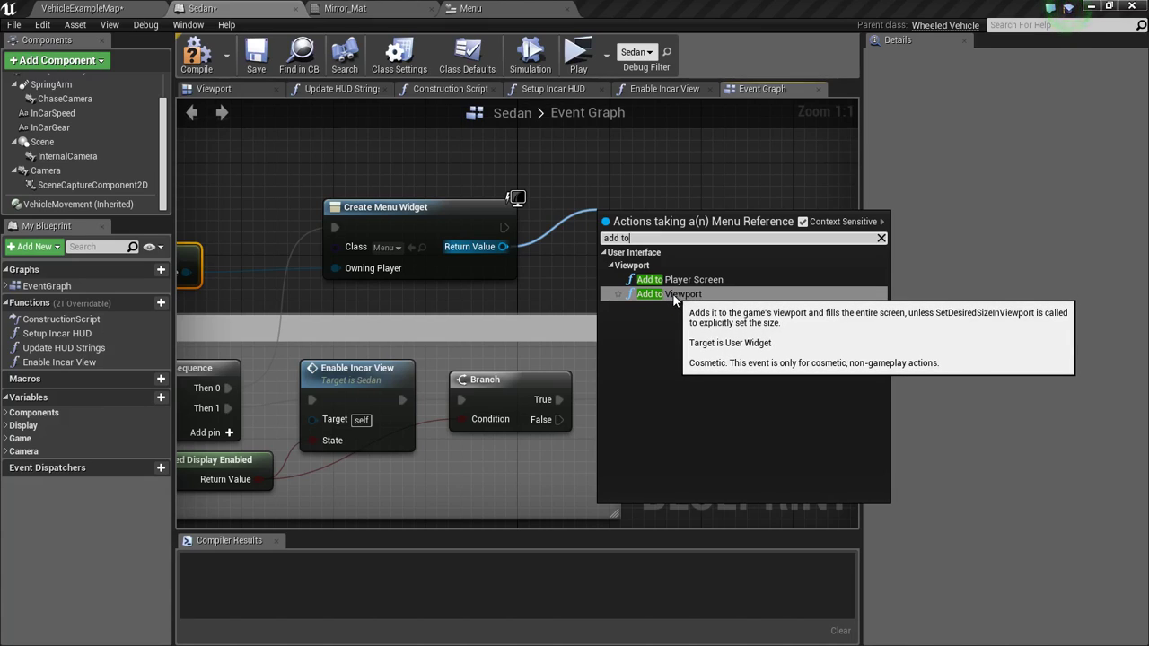
mouse_move(669, 295)
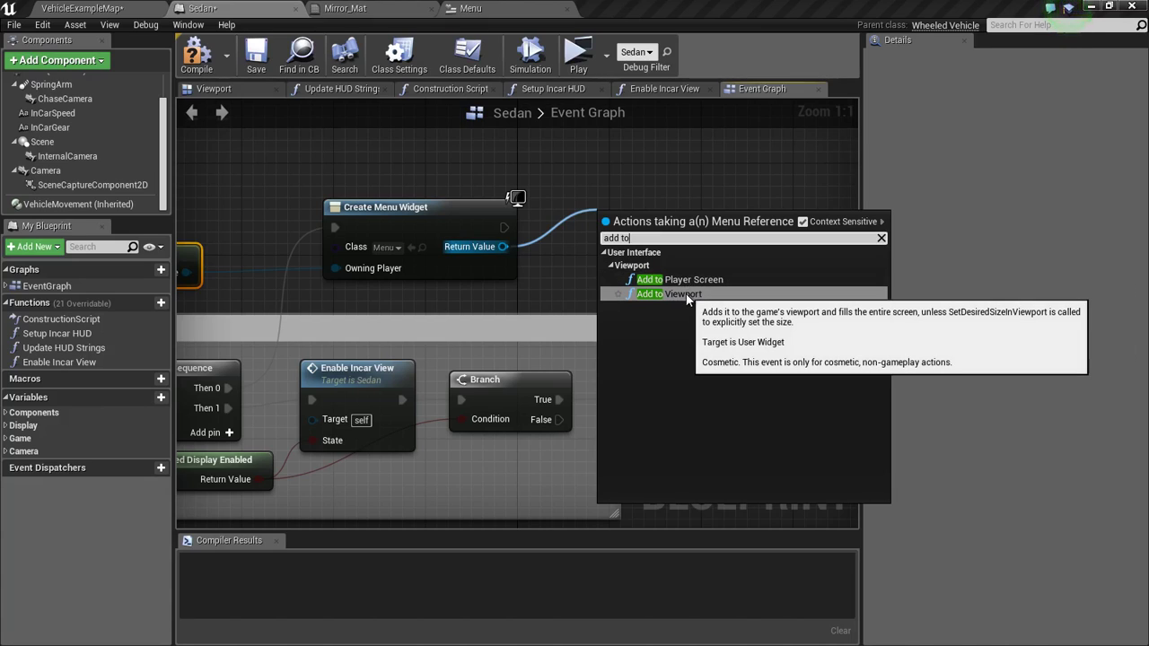
click(669, 294)
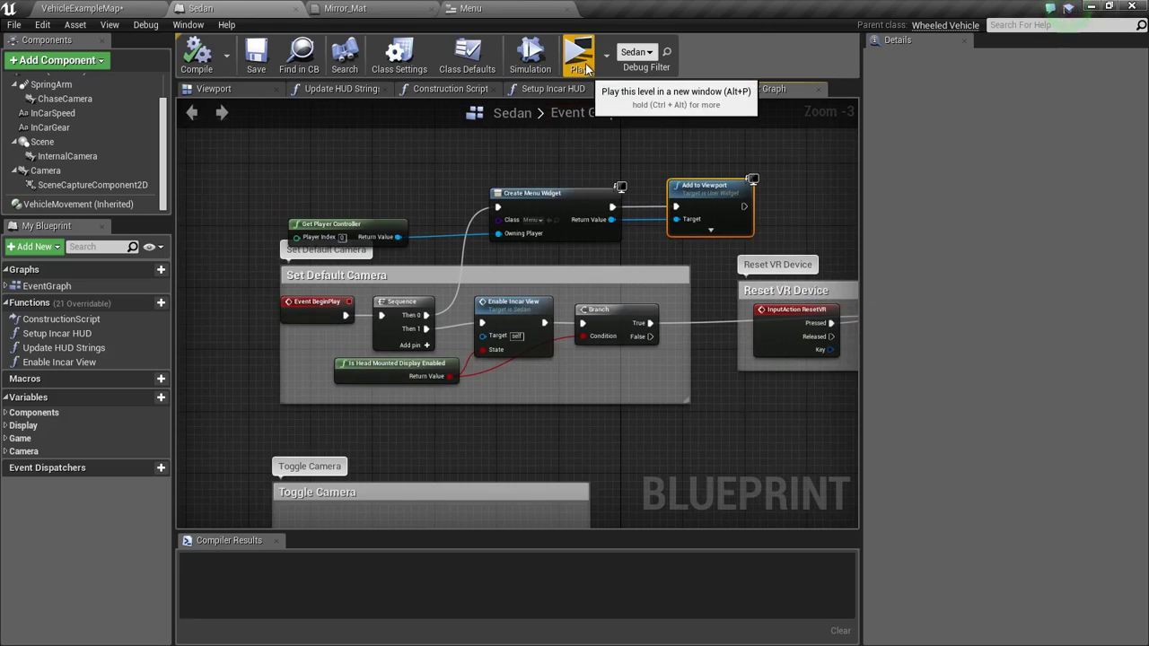
- Test-play the level to check the mirror image, then return to the Sedan viewport
click(578, 54)
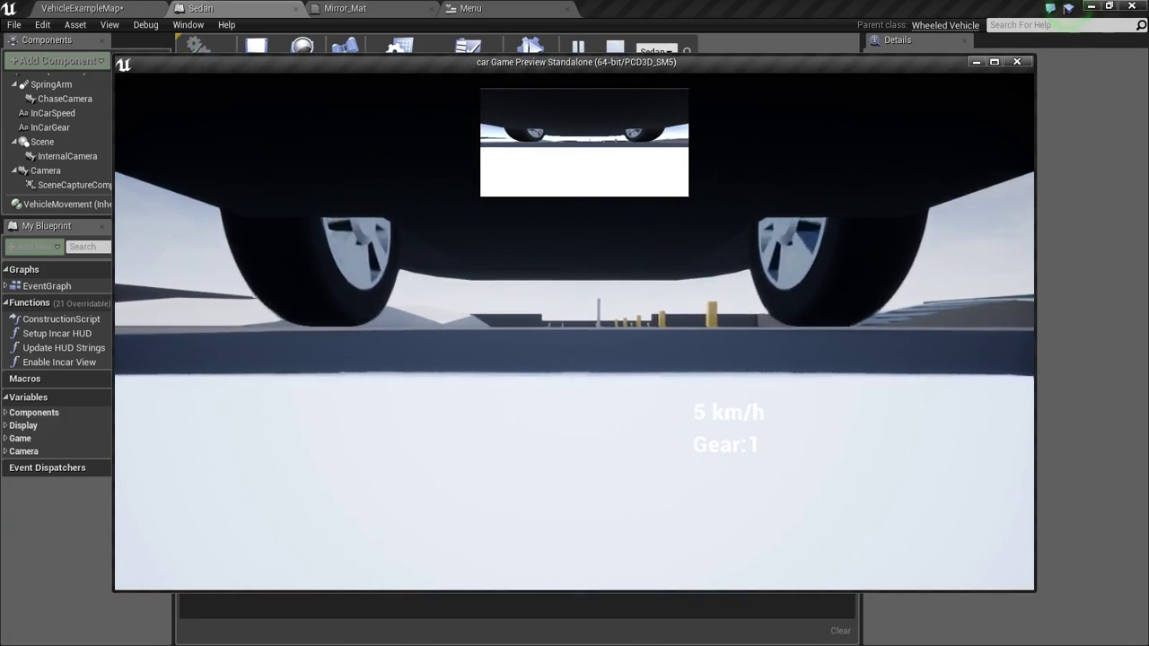
click(1016, 61)
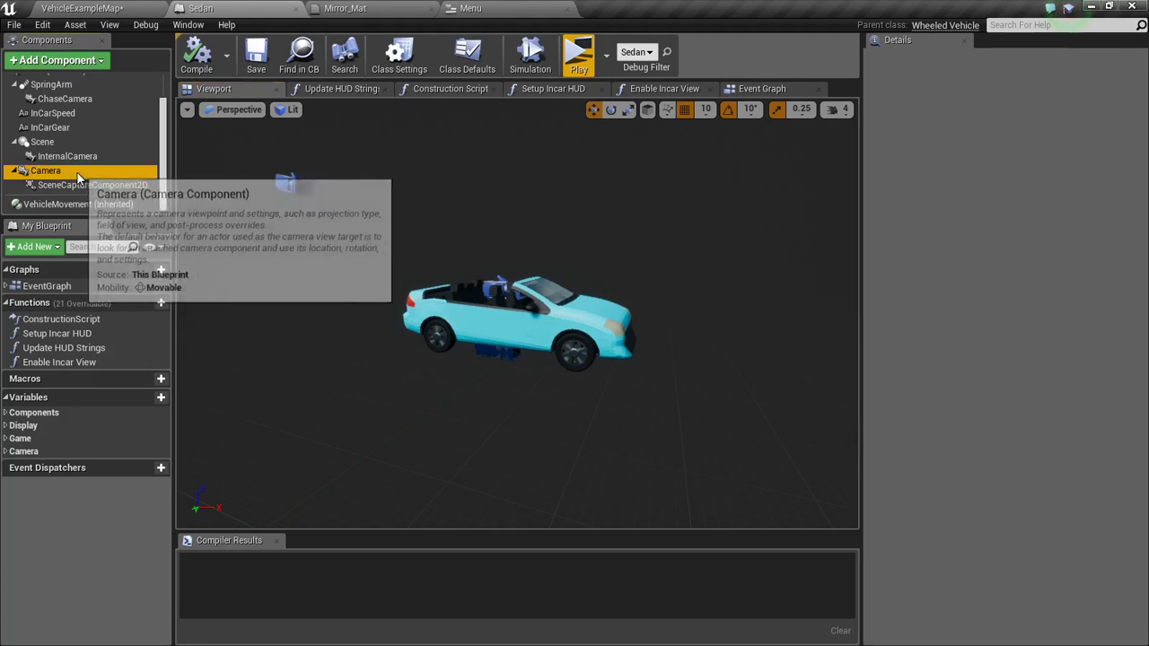
- Move the Camera above the car and rotate it 180° to face backward
click(45, 170)
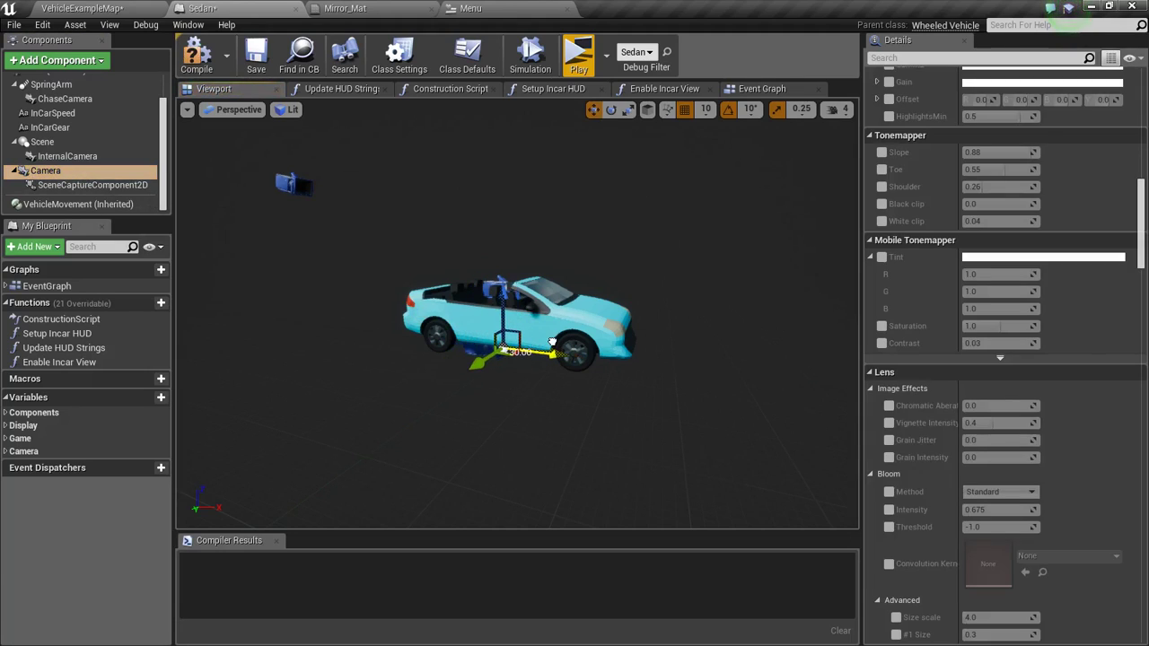
drag(503, 350, 503, 207)
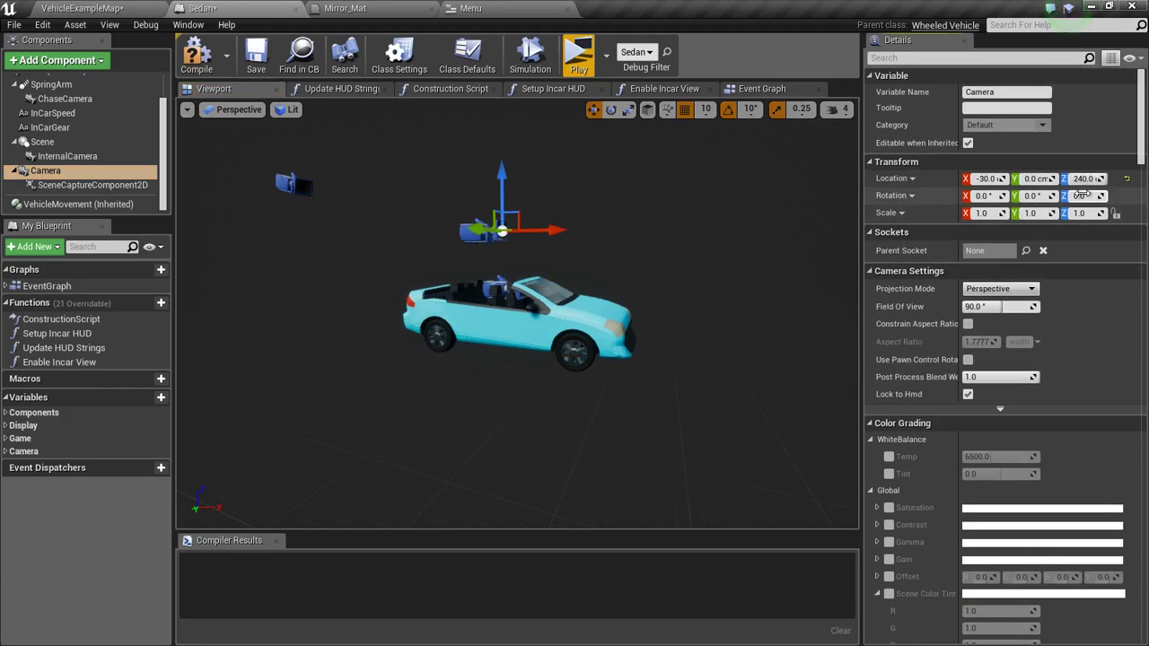
mouse_move(1086, 196)
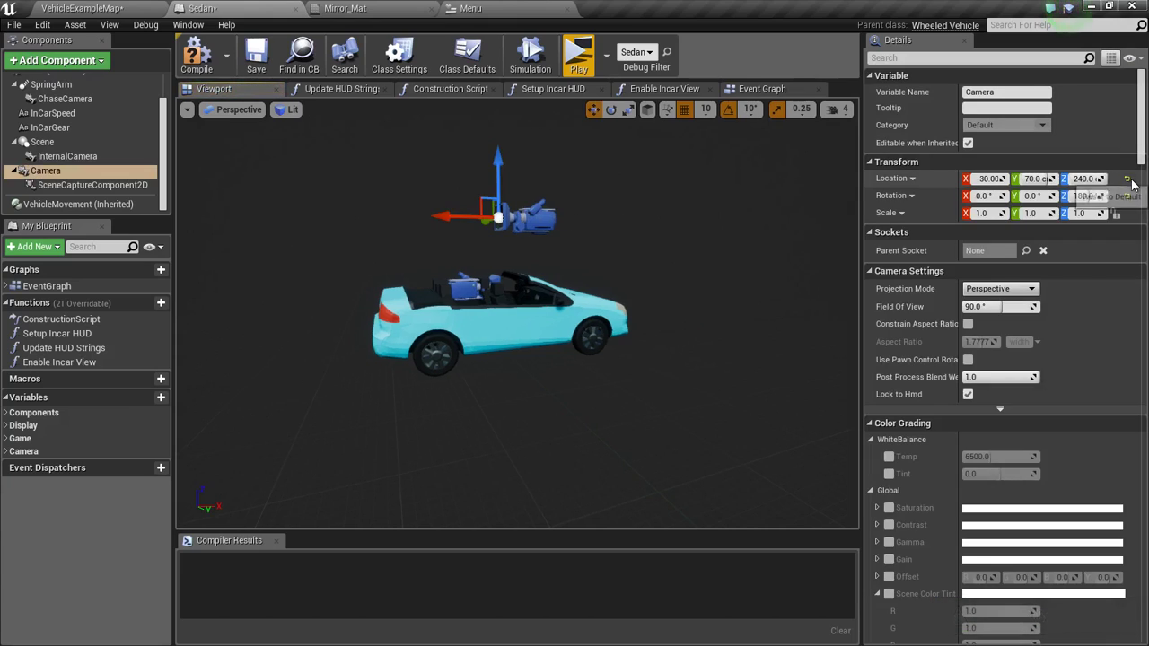
click(1128, 180)
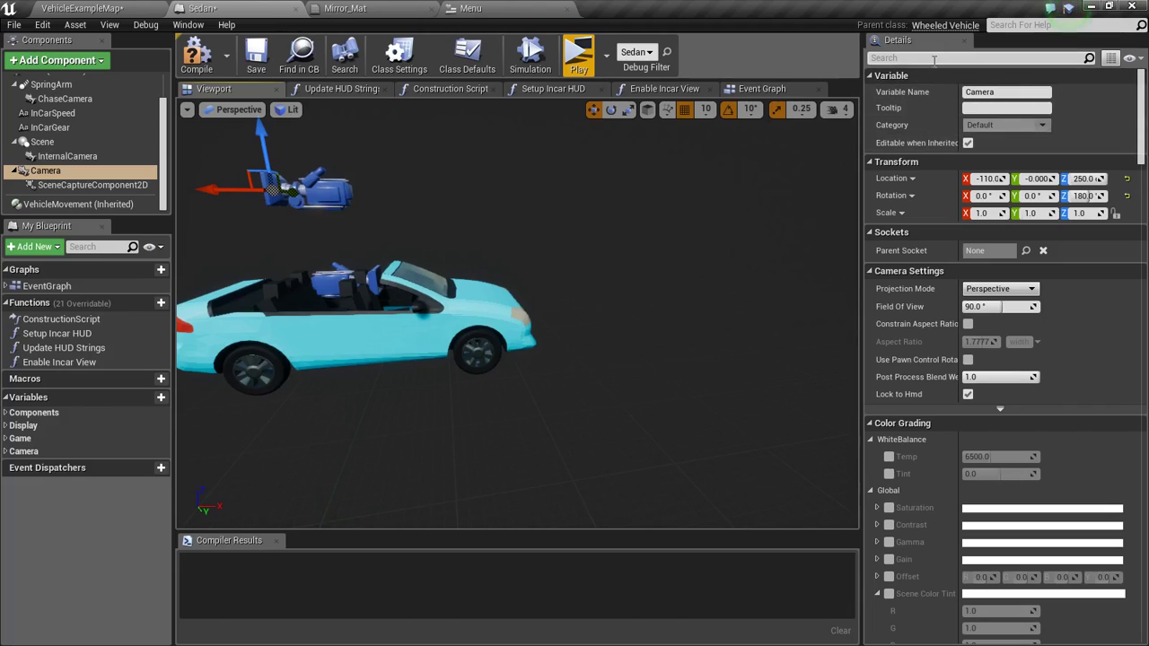
- Turn off the camera's Auto Activate and save the Sedan blueprint
text(auto)
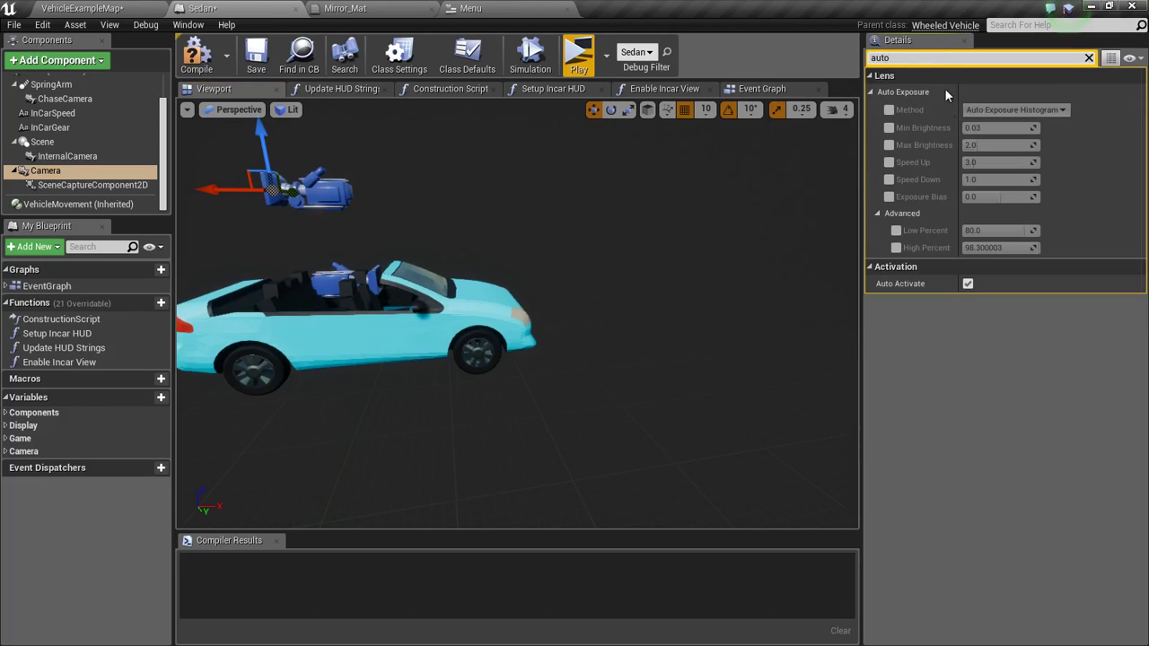
click(967, 284)
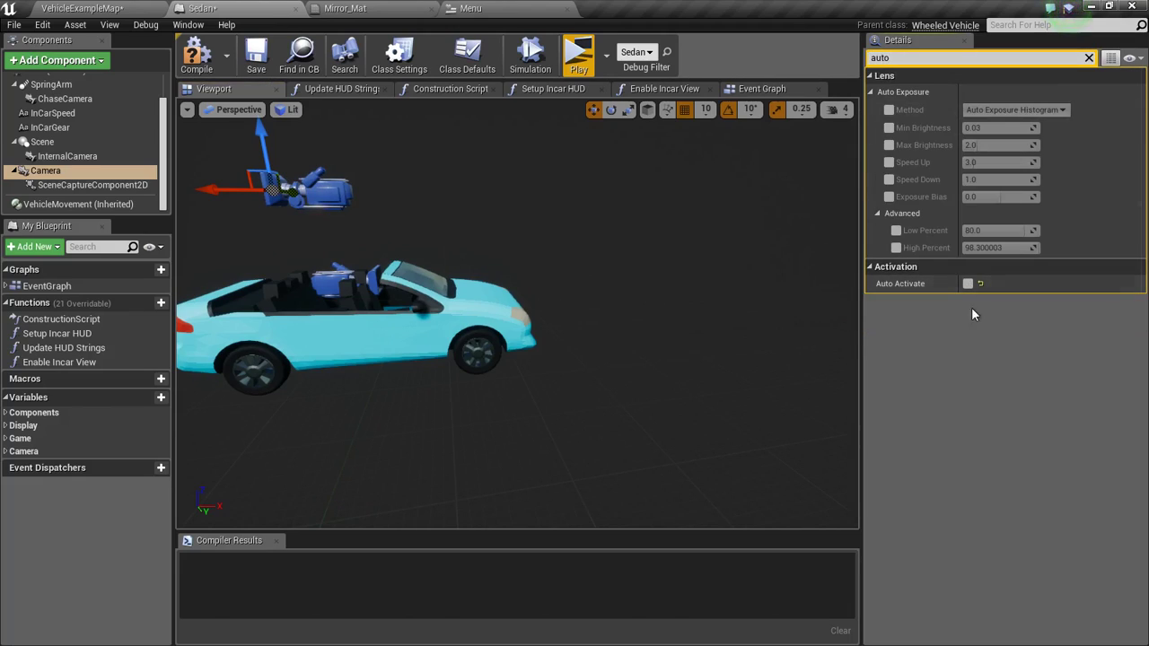
mouse_move(255, 54)
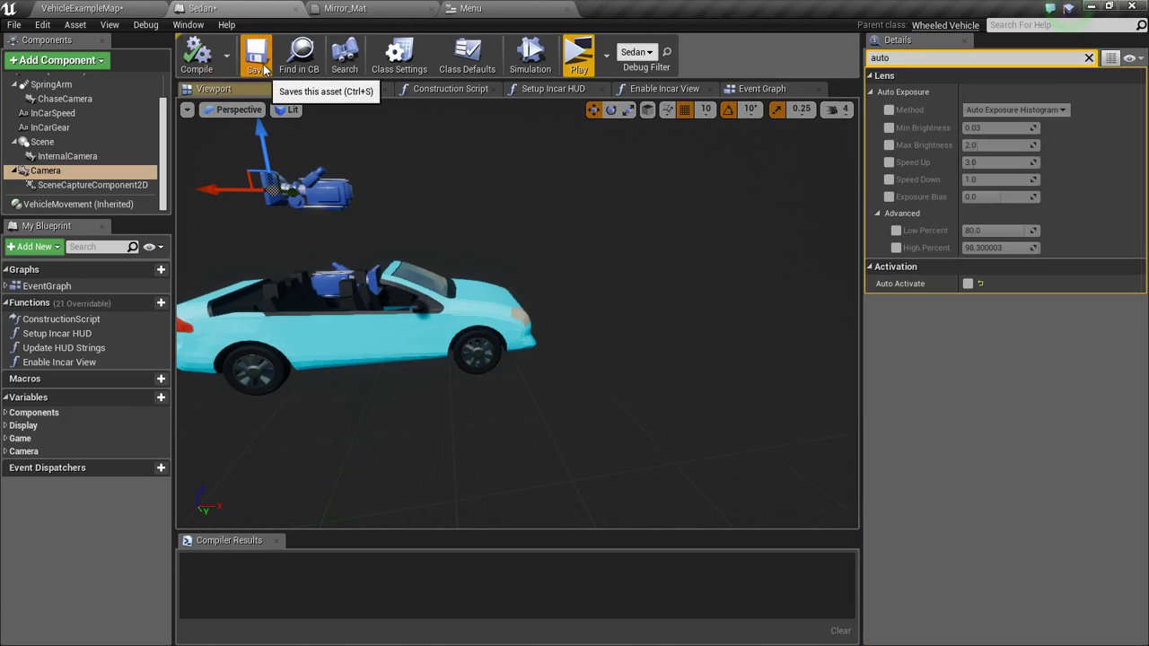
click(578, 54)
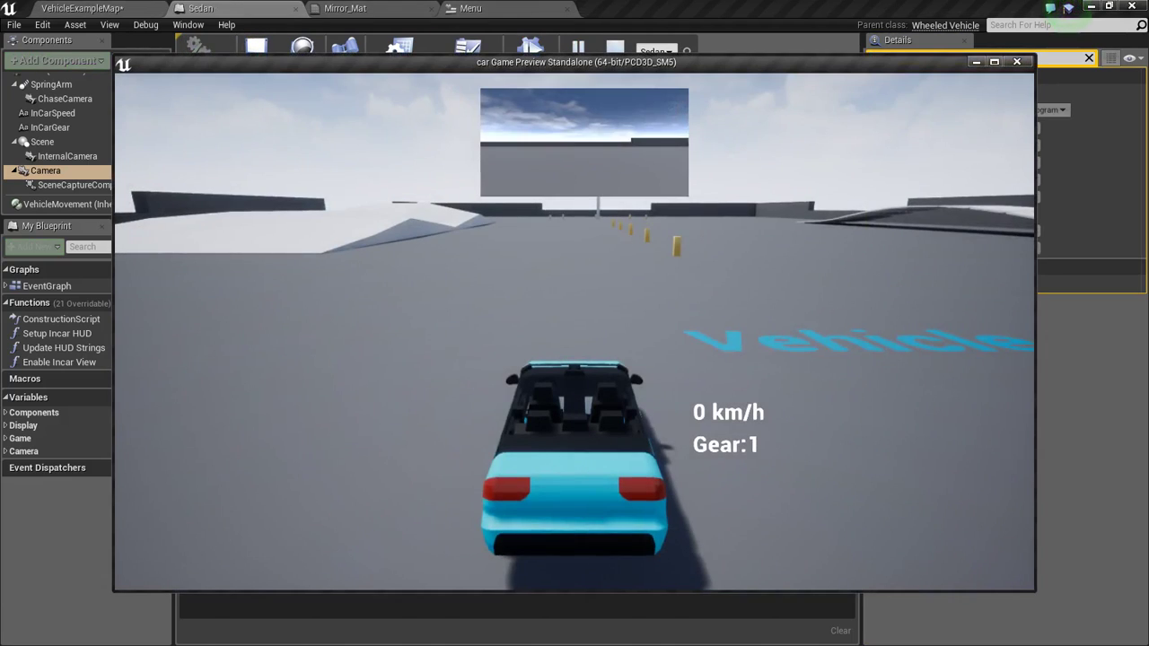